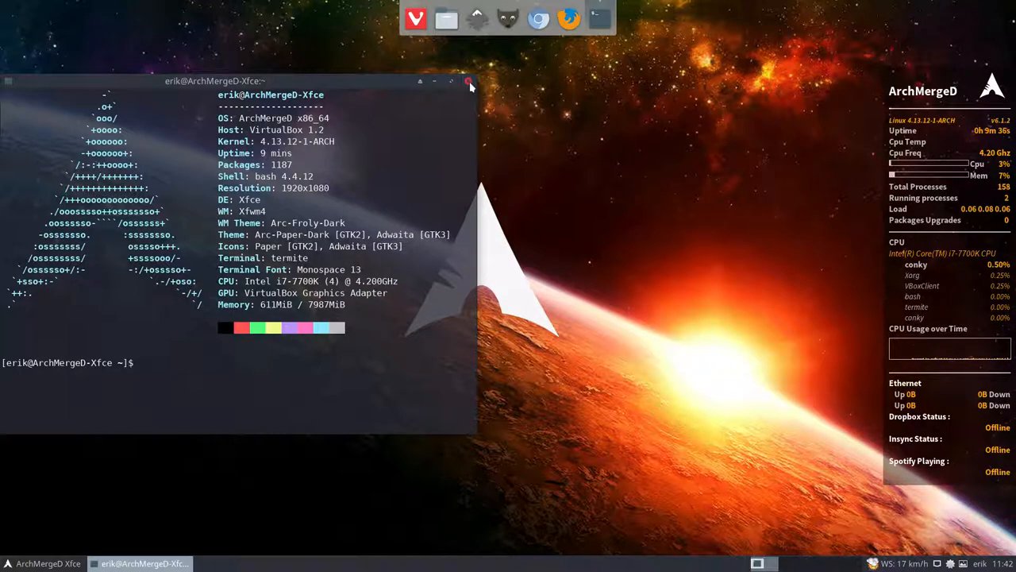
Launch Chromium over the minimized terminal and search the web for 'aureola conky'.
{"action": "left_click", "coordinate": [470, 83]}
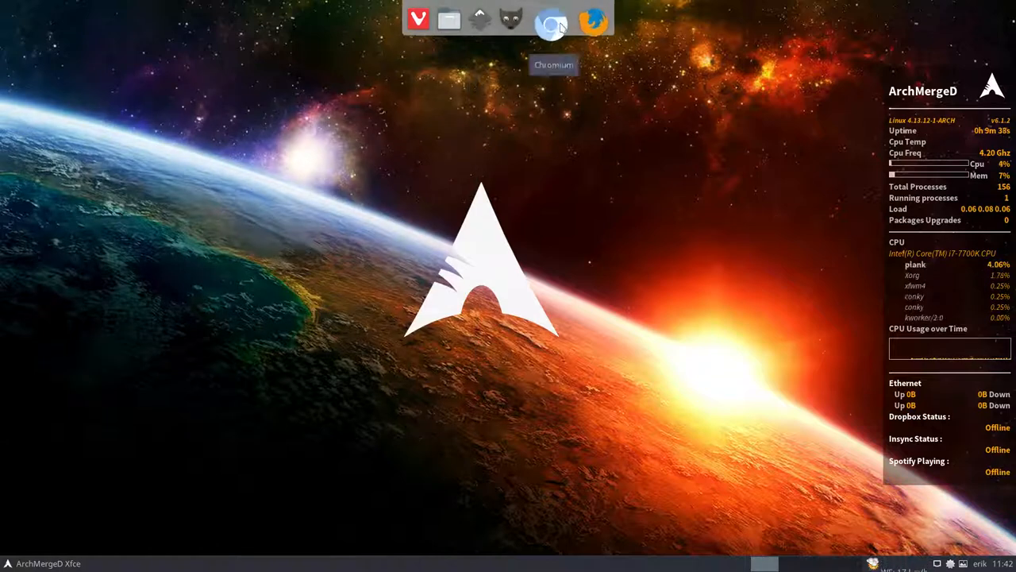
{"action": "left_click", "coordinate": [552, 19]}
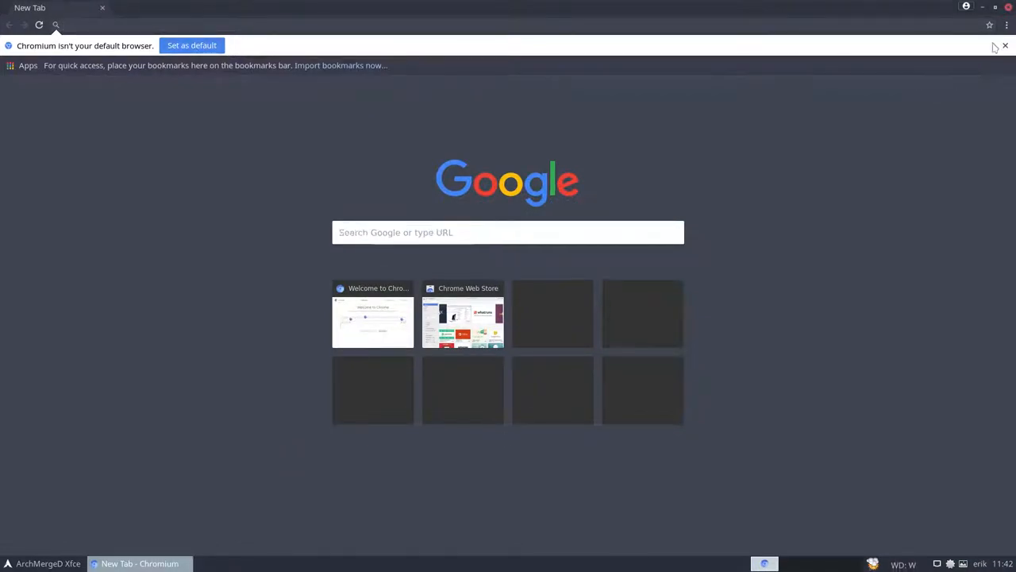
{"action": "left_click", "coordinate": [1003, 46]}
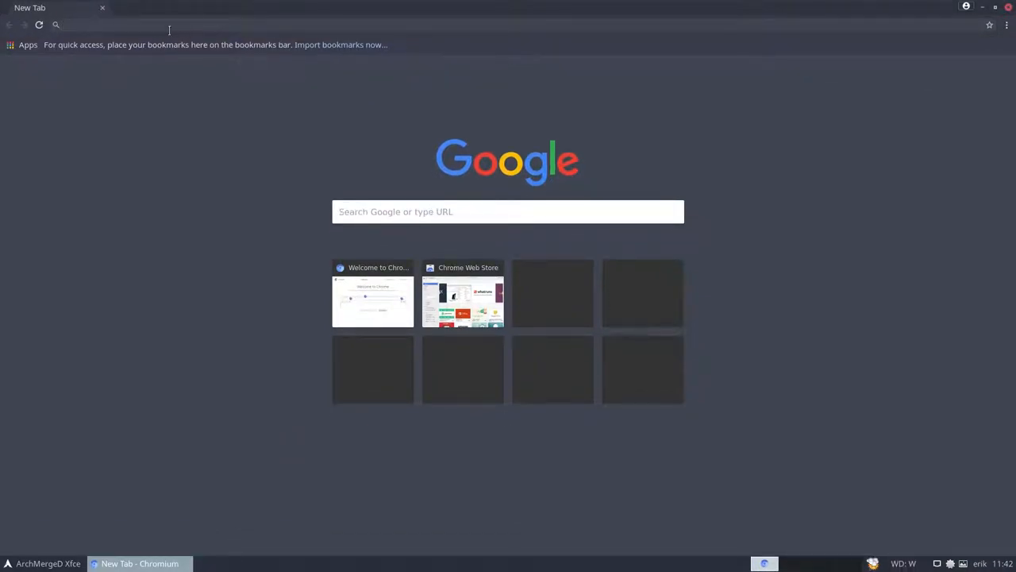
{"action": "type", "text": "github"}
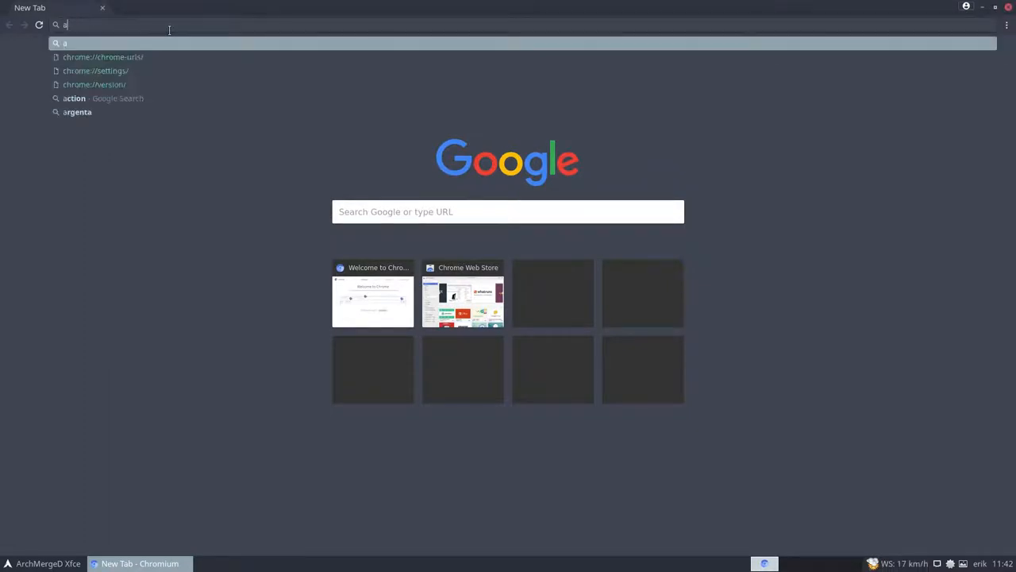
{"action": "type", "text": "ureola+conky&oq=aureola+conky&aqs=chrome..69i57.9248j0j7&sourceid=chrome&ie=UTF-8"}
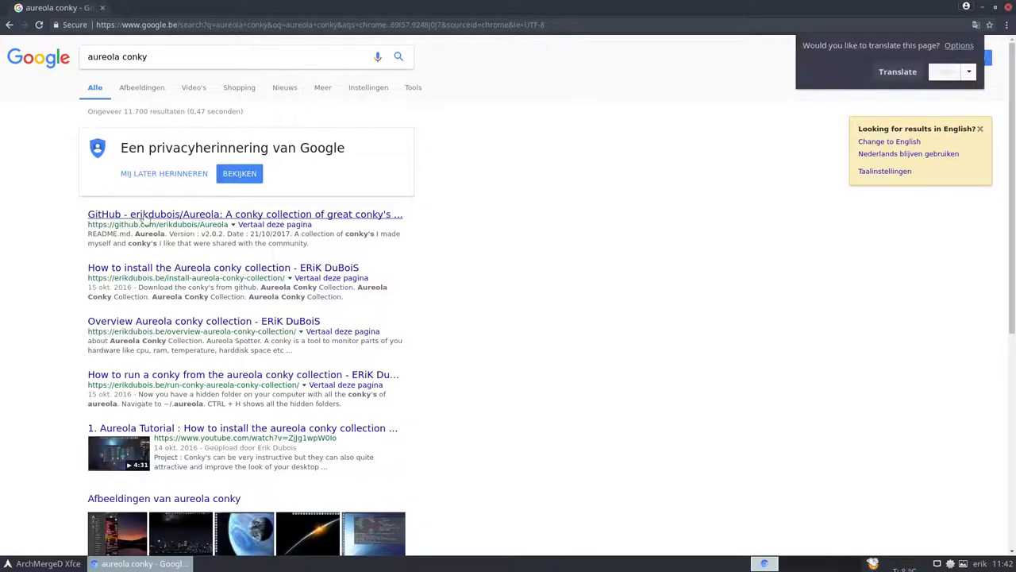
{"action": "mouse_move", "coordinate": [222, 224]}
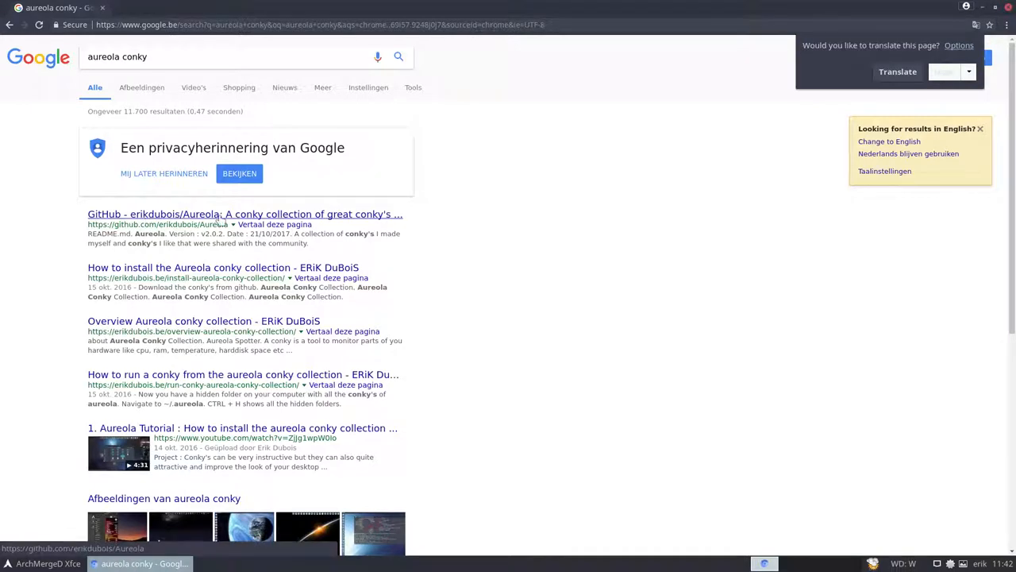
{"action": "mouse_move", "coordinate": [204, 332]}
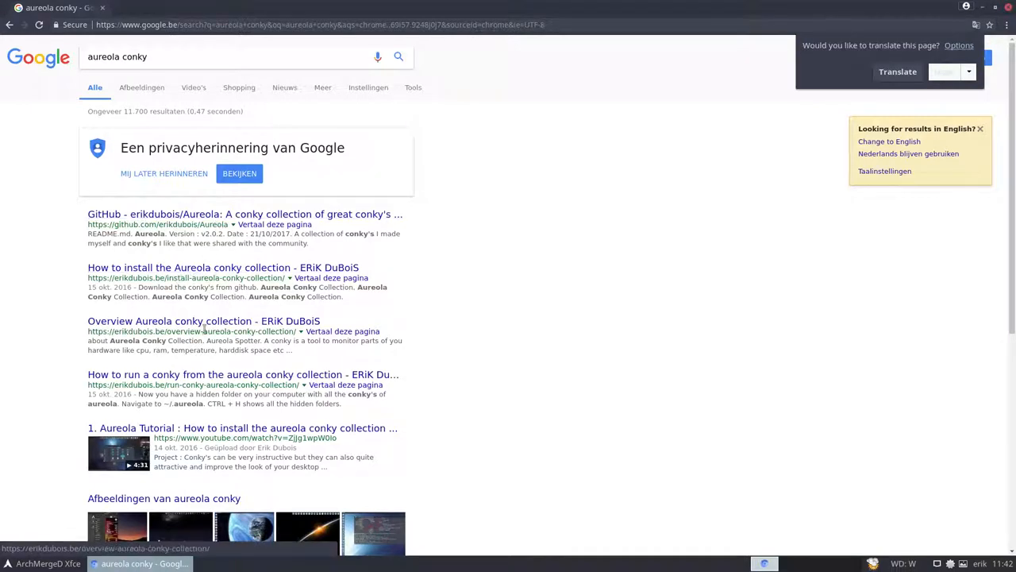
{"action": "scroll", "scroll_direction": "down", "scroll_amount": 3}
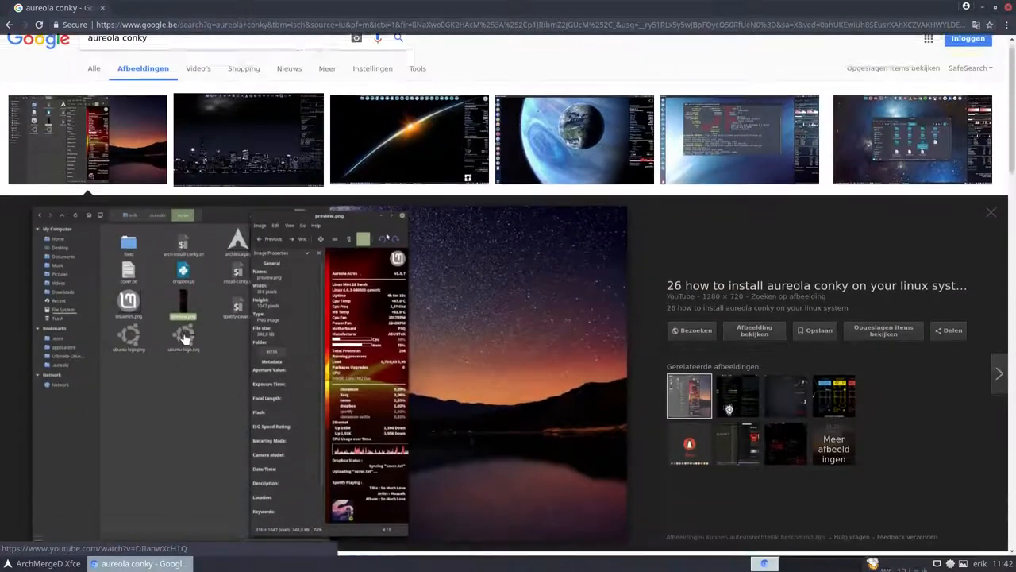
{"action": "scroll", "scroll_direction": "down", "scroll_amount": 3}
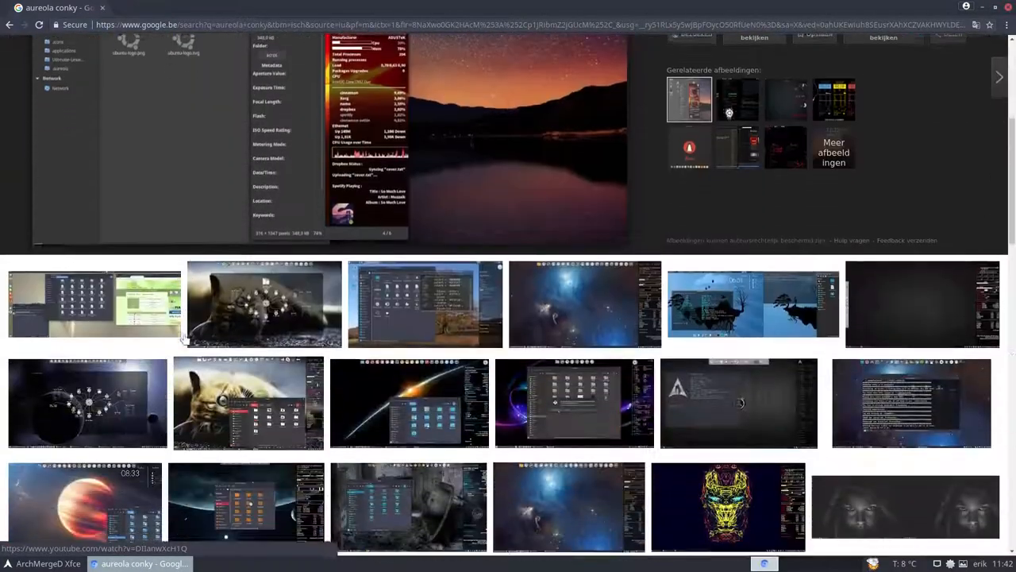
{"action": "scroll", "scroll_direction": "down", "scroll_amount": 3}
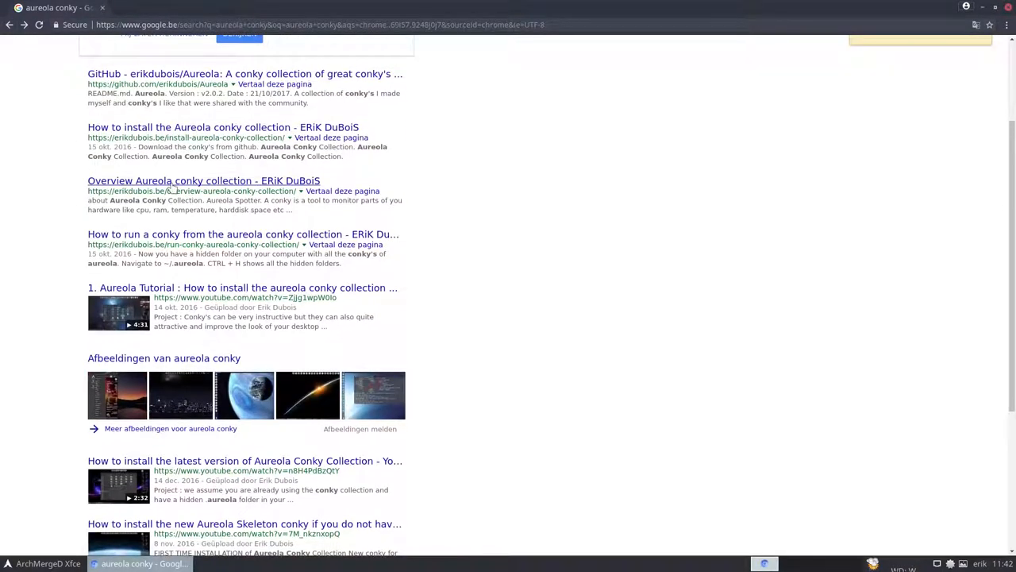
{"action": "left_click", "coordinate": [203, 181]}
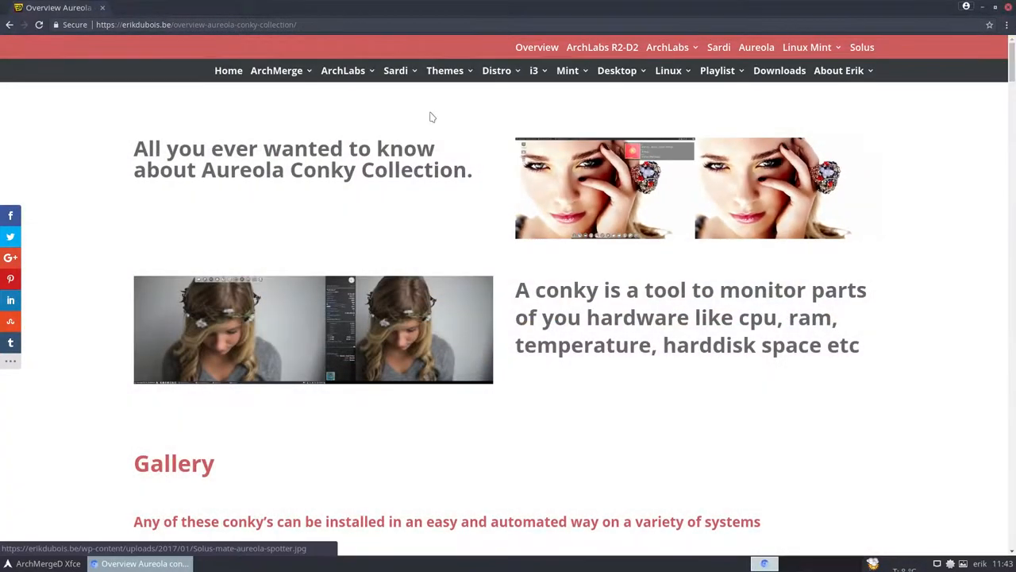
{"action": "scroll", "scroll_direction": "down", "scroll_amount": 3}
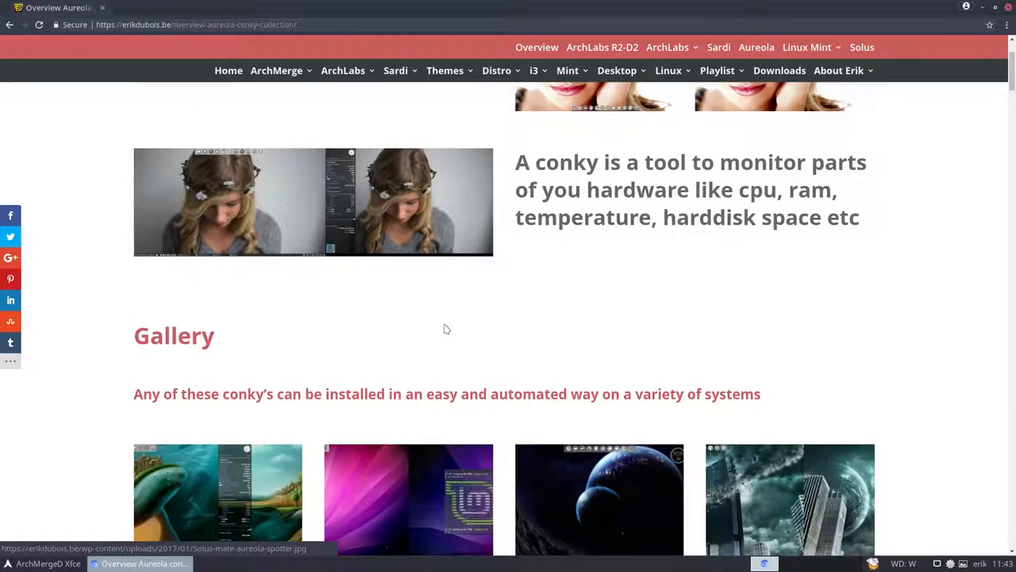
{"action": "scroll", "scroll_direction": "down", "scroll_amount": 3}
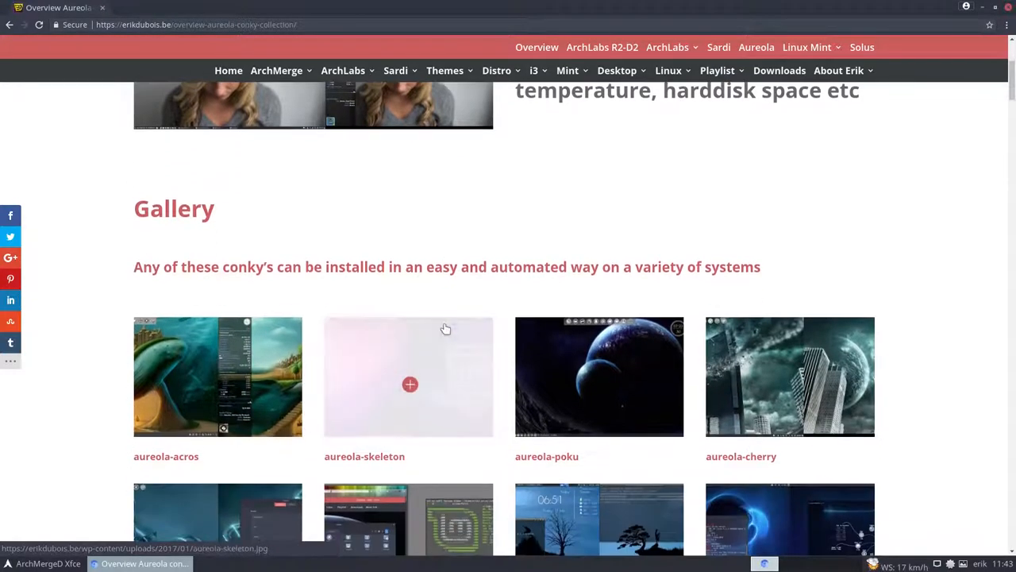
{"action": "scroll", "scroll_direction": "down", "scroll_amount": 3}
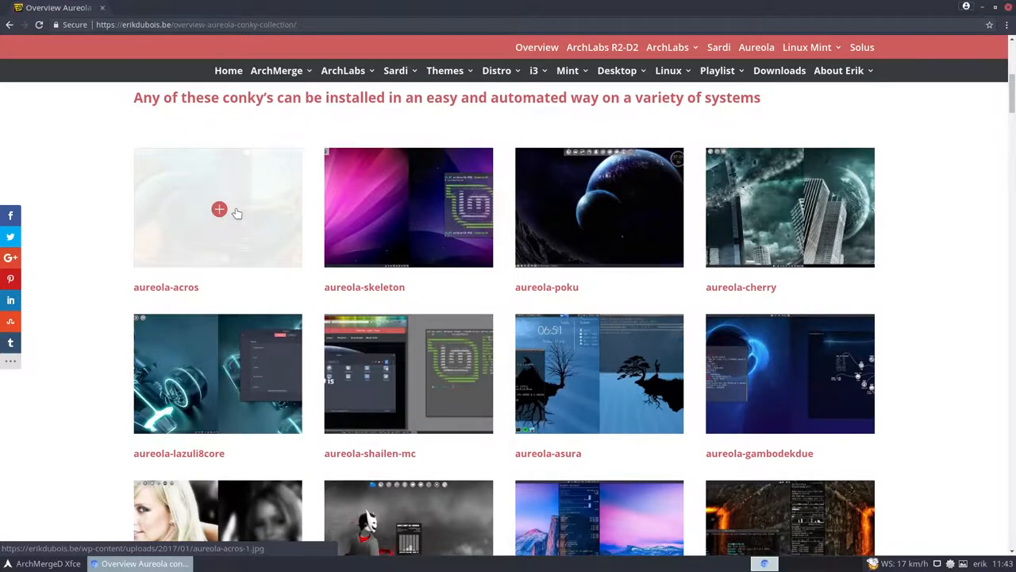
{"action": "left_click", "coordinate": [219, 210]}
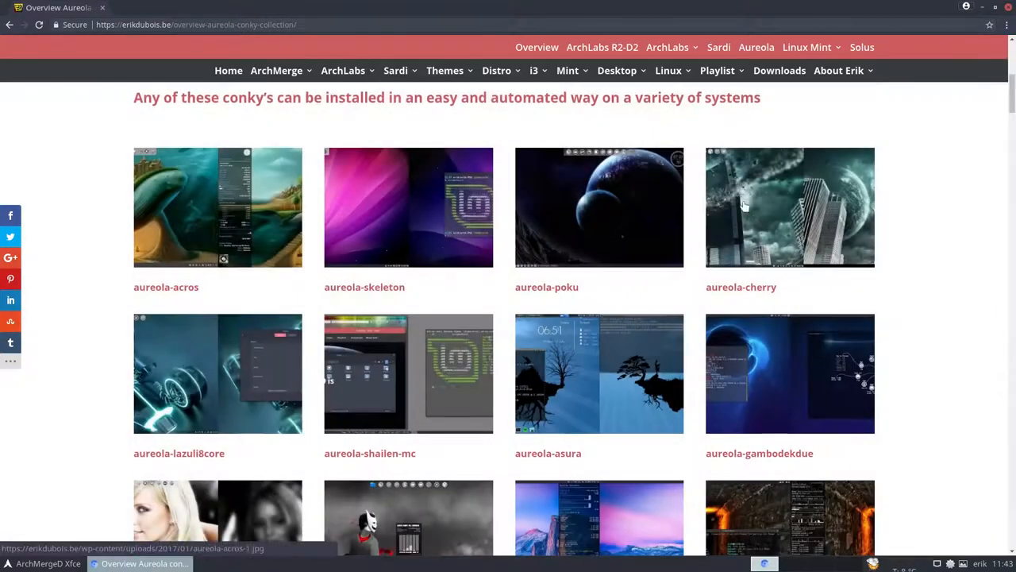
{"action": "scroll", "scroll_direction": "down", "scroll_amount": 3}
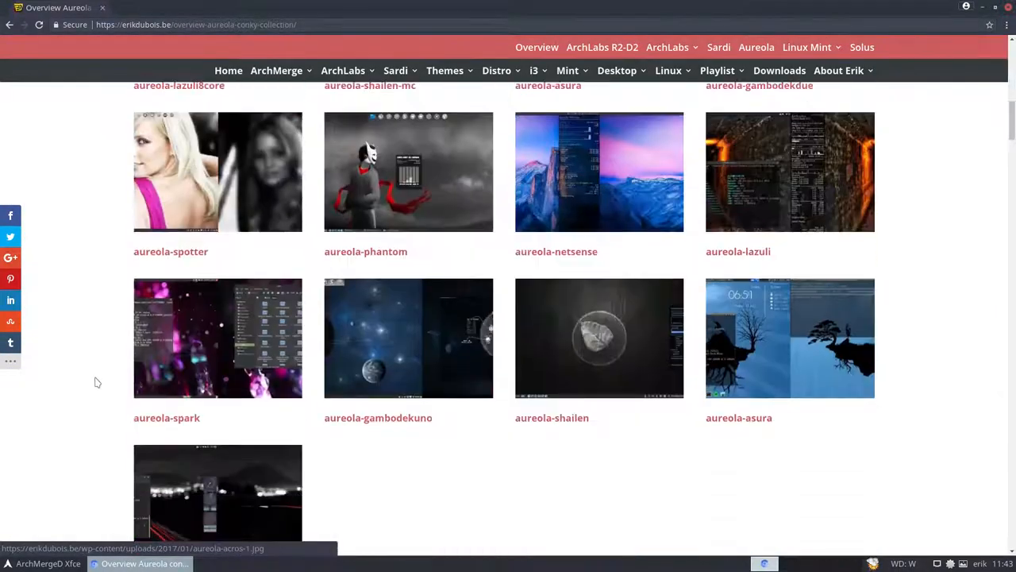
{"action": "scroll", "scroll_direction": "down", "scroll_amount": 3}
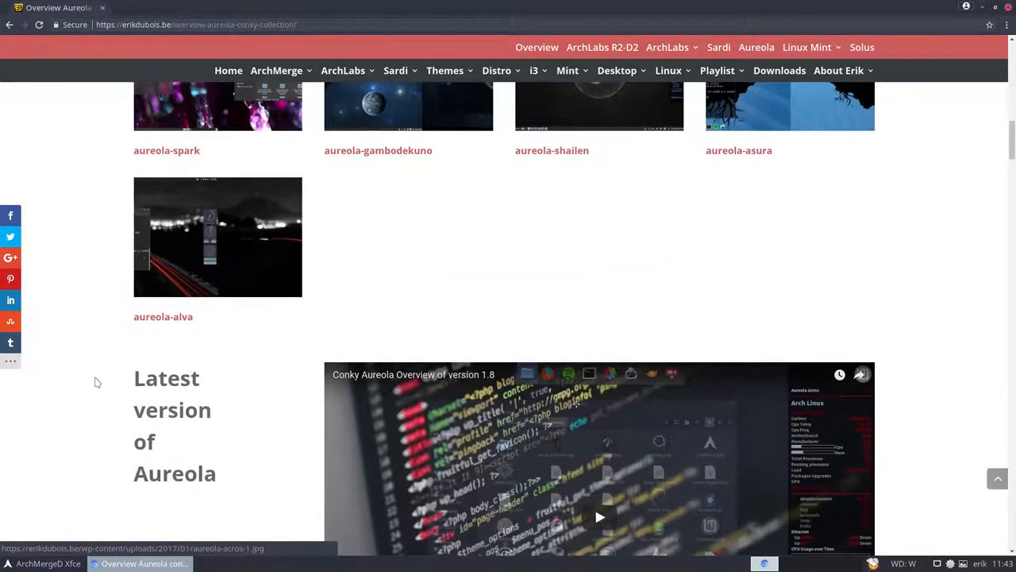
{"action": "scroll", "scroll_direction": "up", "scroll_amount": 3}
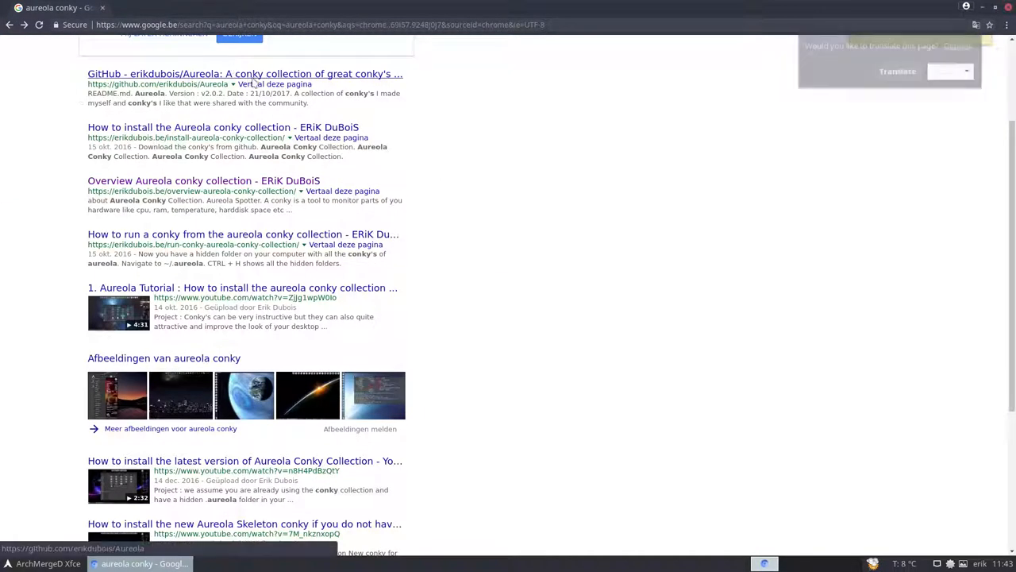
Open the erikdubois/Aureola repository and scroll through its file list and README.
{"action": "left_click", "coordinate": [239, 75]}
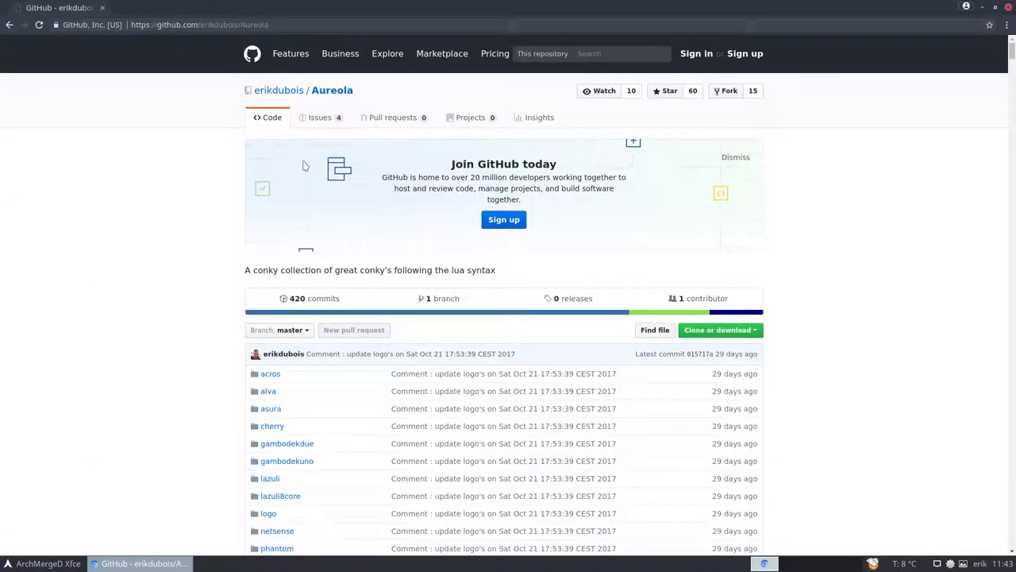
{"action": "left_click", "coordinate": [735, 157]}
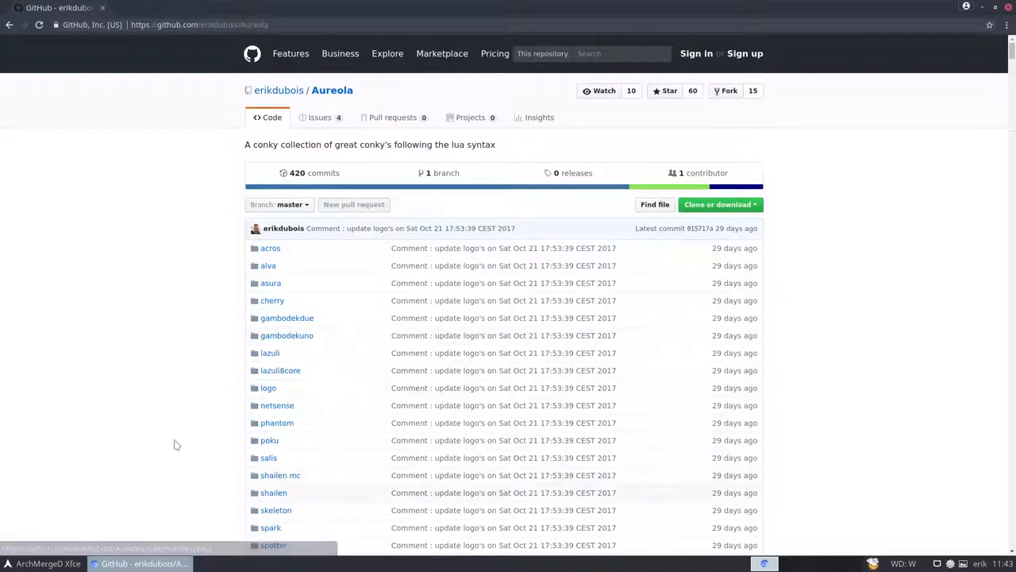
{"action": "scroll", "scroll_direction": "down", "scroll_amount": 3}
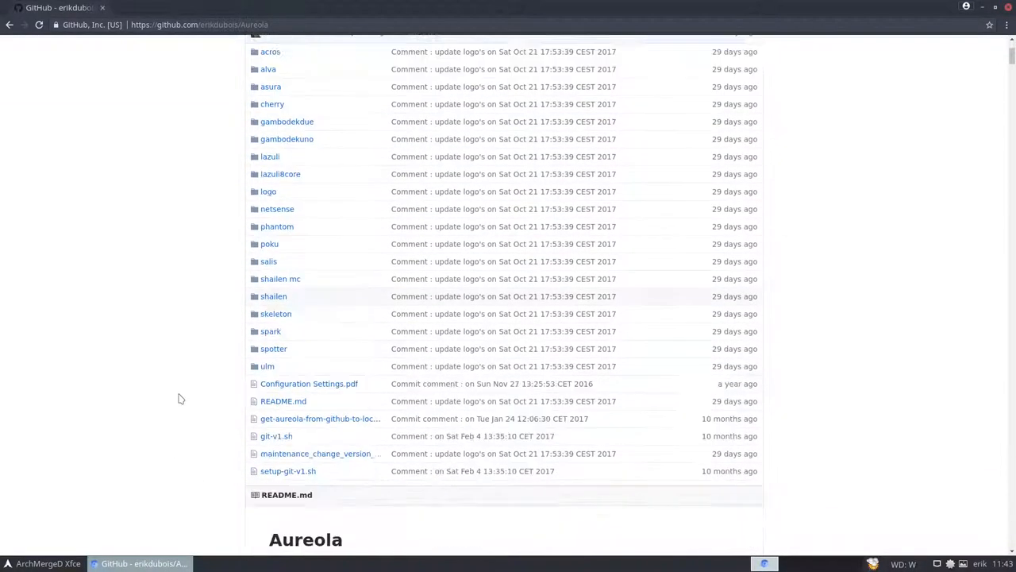
{"action": "scroll", "scroll_direction": "down", "scroll_amount": 3}
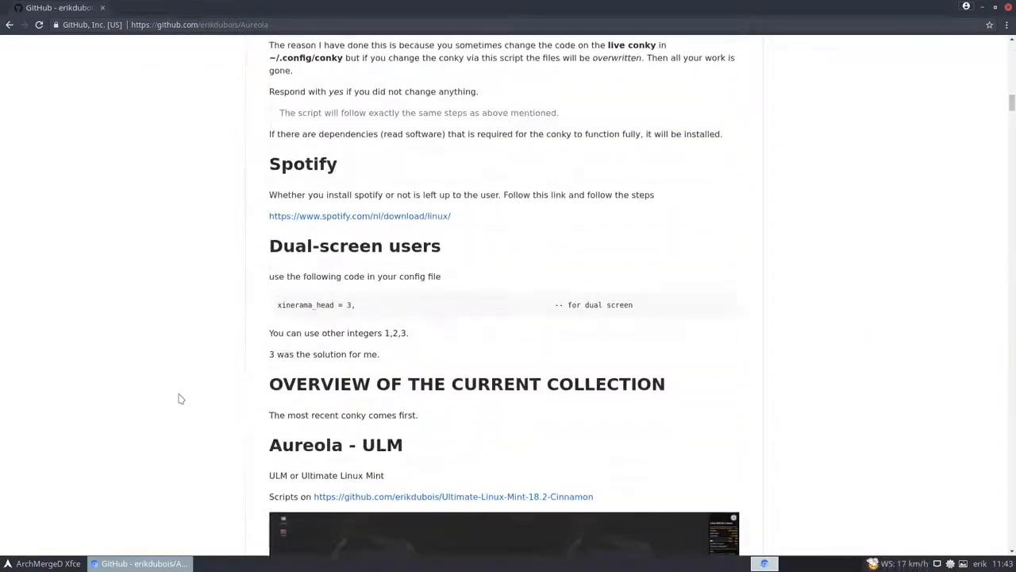
{"action": "scroll", "scroll_direction": "down", "scroll_amount": 3}
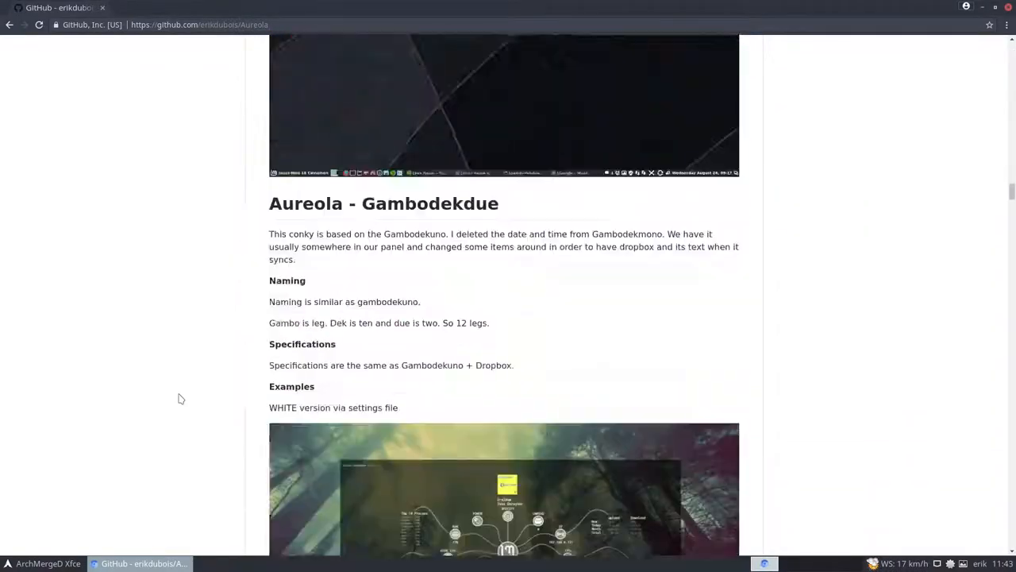
{"action": "scroll", "scroll_direction": "down", "scroll_amount": 3}
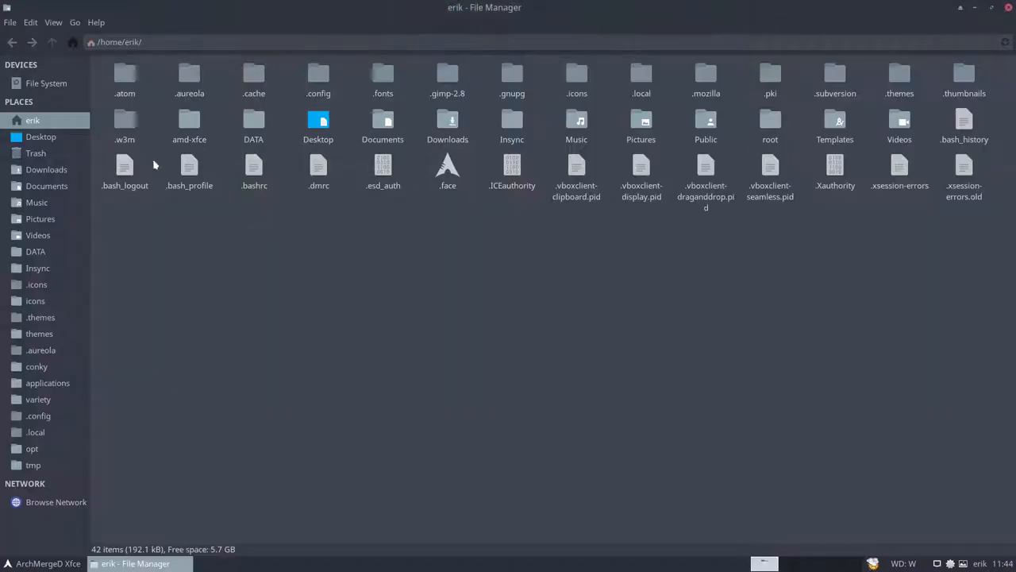
Toggle hidden files, visit the amd-xfce scripts folder, then open ~/.aureola from the sidebar.
{"action": "key", "text": "ctrl+h"}
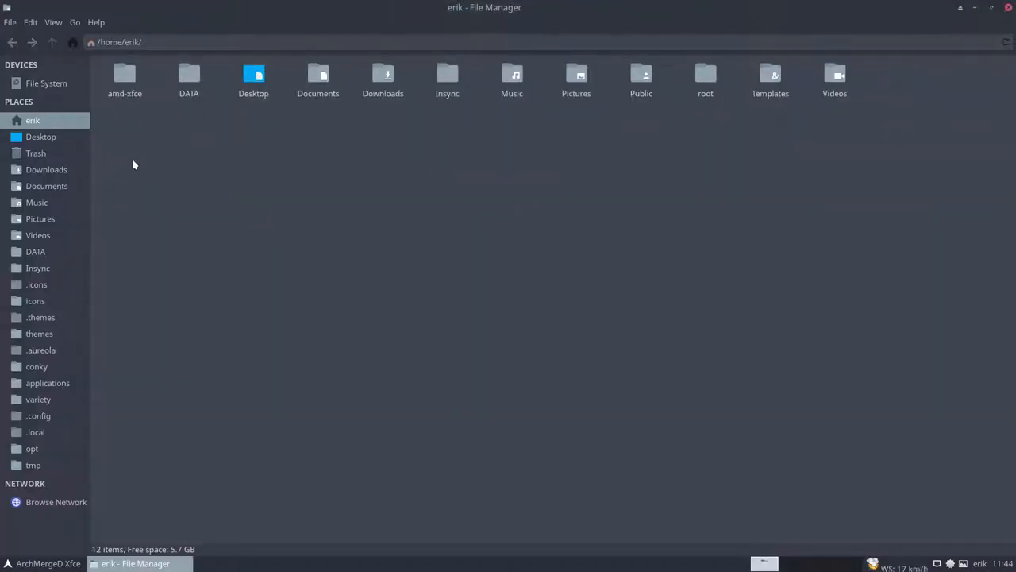
{"action": "double_click", "coordinate": [125, 76]}
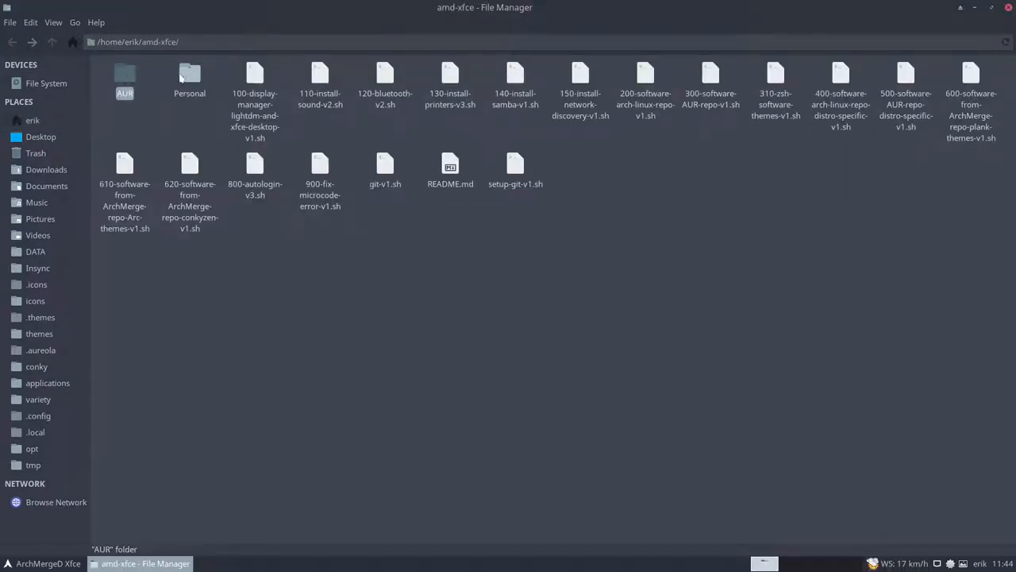
{"action": "left_click", "coordinate": [287, 257]}
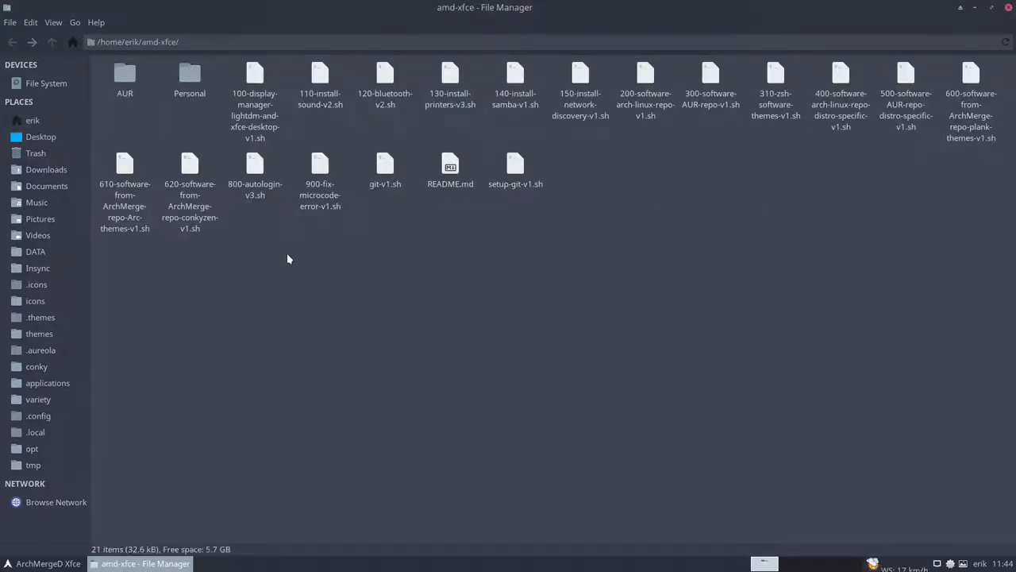
{"action": "mouse_move", "coordinate": [225, 260]}
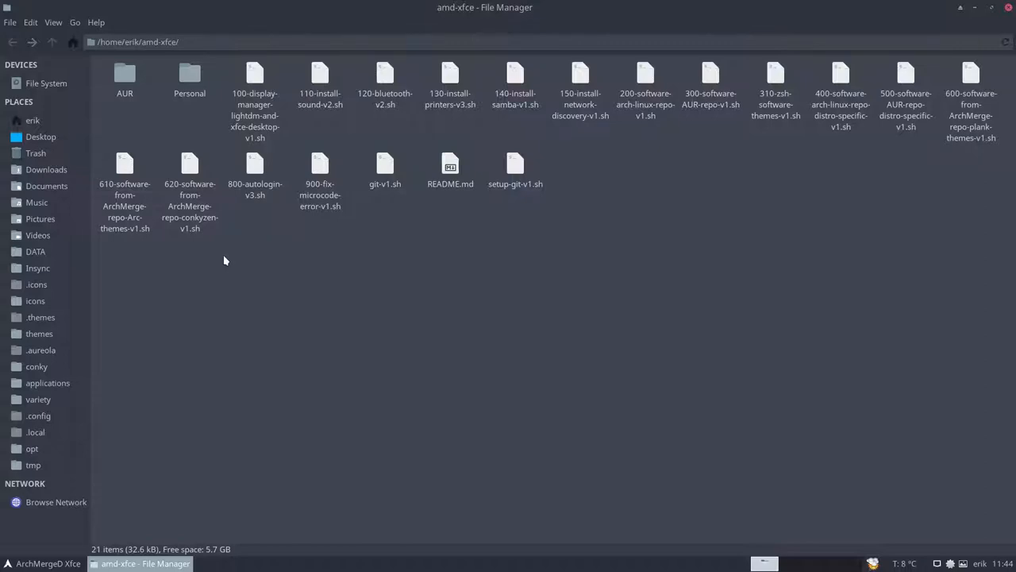
{"action": "left_click", "coordinate": [40, 349]}
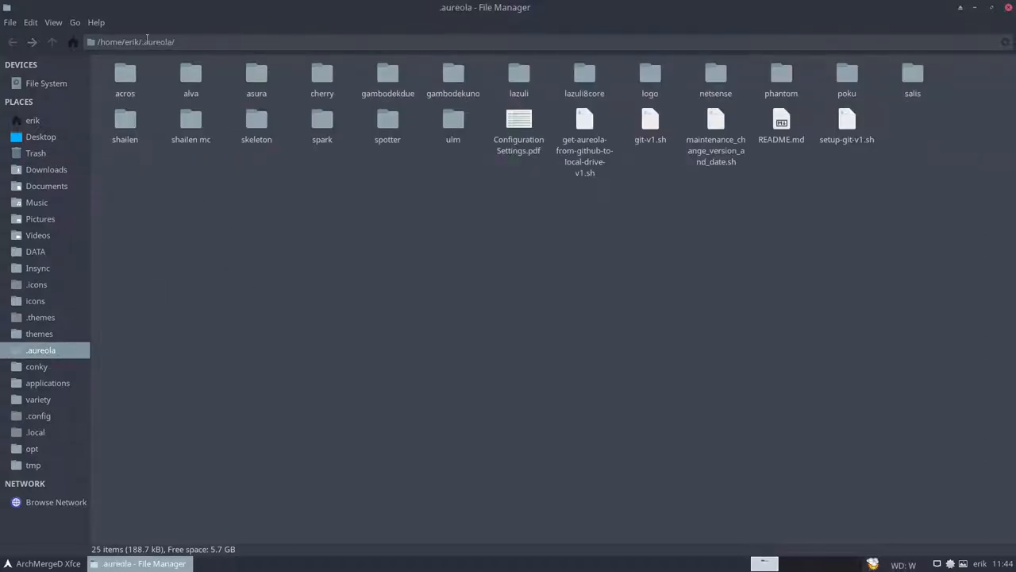
{"action": "left_click", "coordinate": [149, 42]}
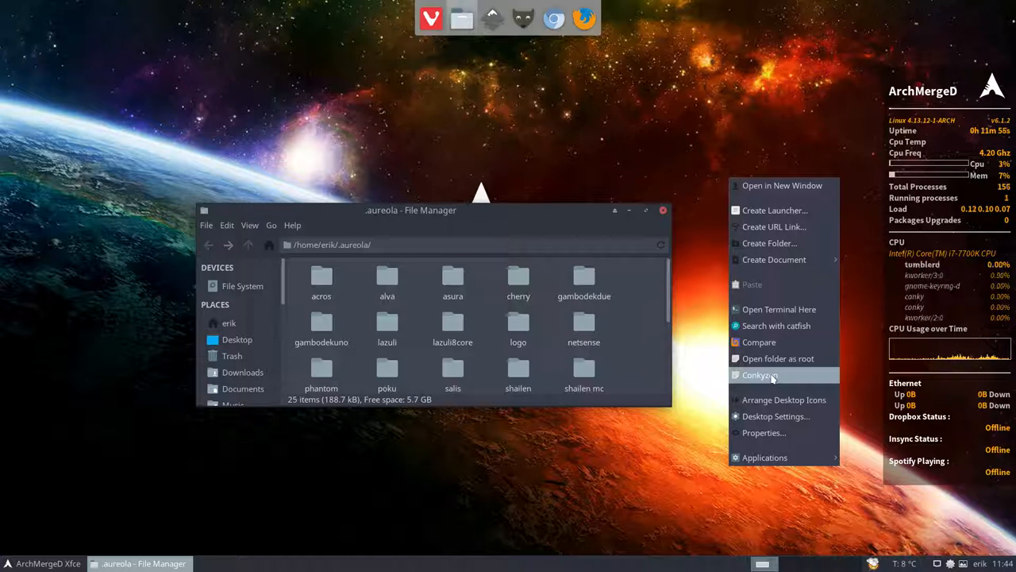
Dismiss the desktop menu so the .aureola window sits beside the desktop conky.
{"action": "left_click", "coordinate": [762, 375]}
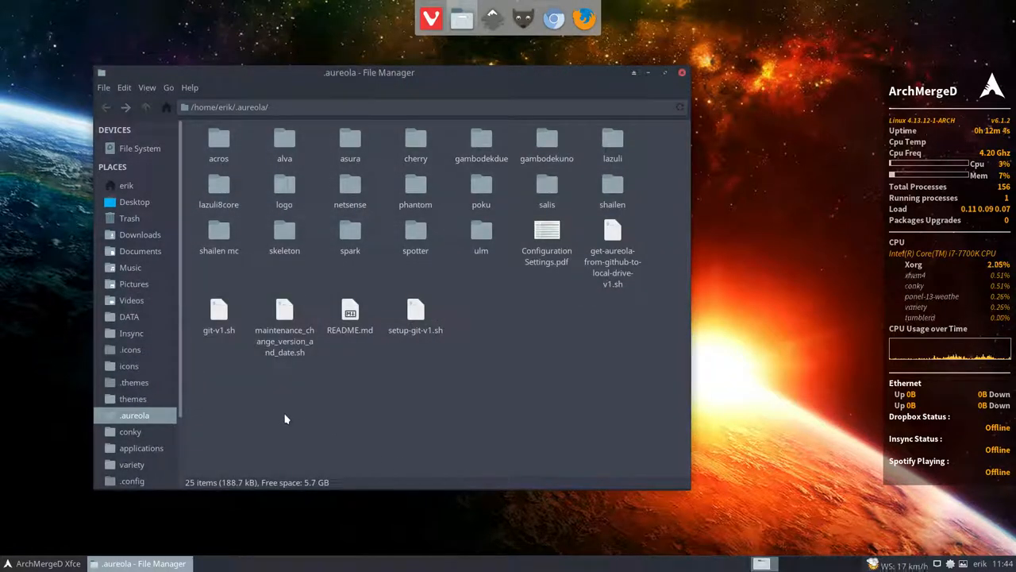
{"action": "mouse_move", "coordinate": [403, 234]}
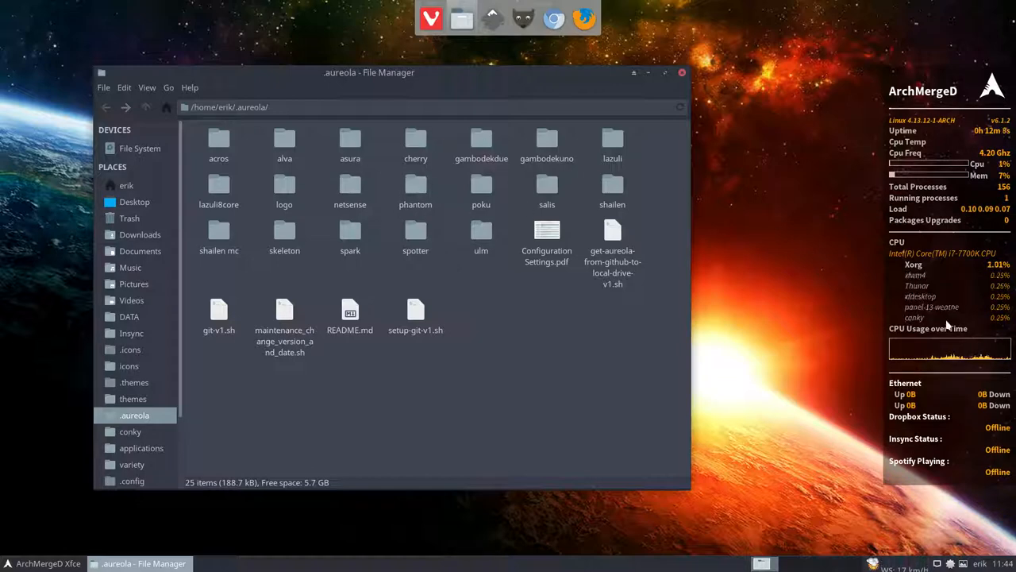
{"action": "mouse_move", "coordinate": [555, 304]}
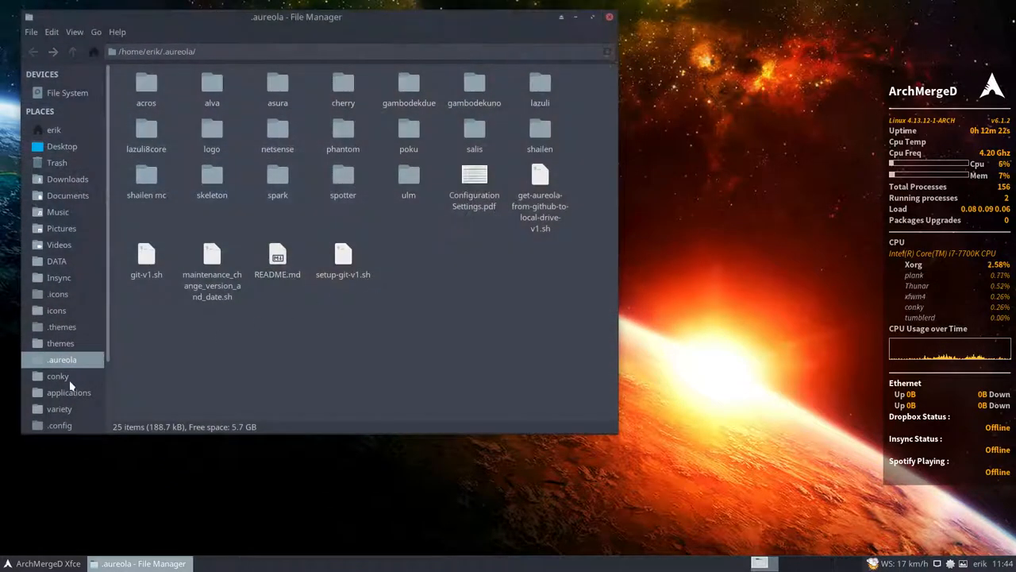
Open ~/.config/conky in a second Thunar window from the sidebar.
{"action": "right_click", "coordinate": [57, 375]}
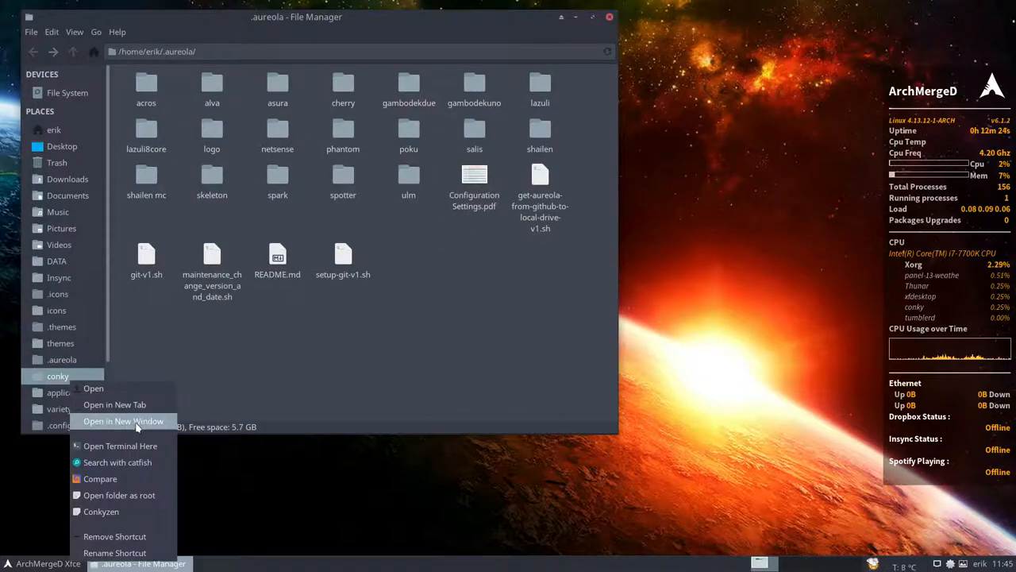
{"action": "left_click", "coordinate": [124, 421]}
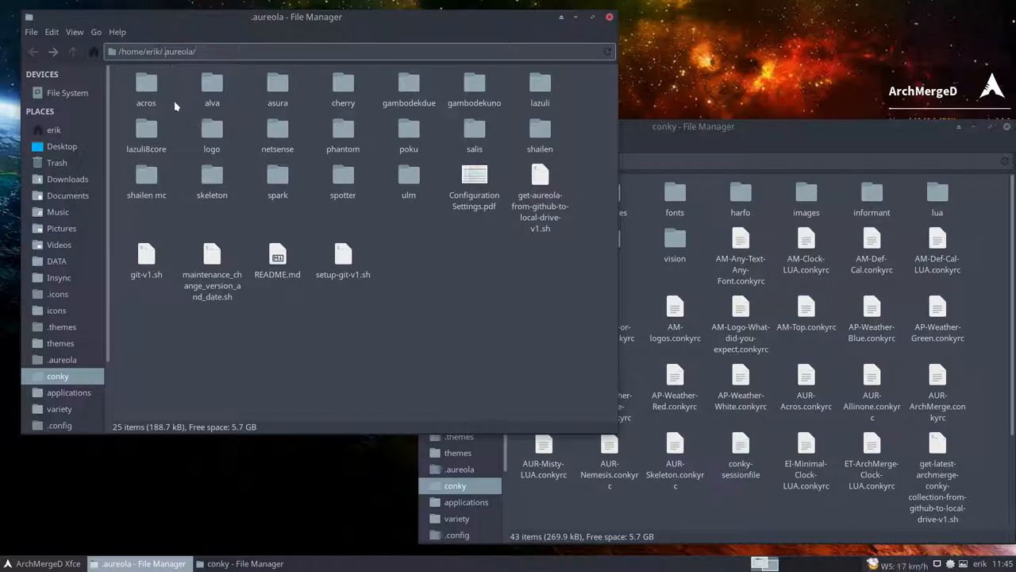
{"action": "mouse_move", "coordinate": [210, 331]}
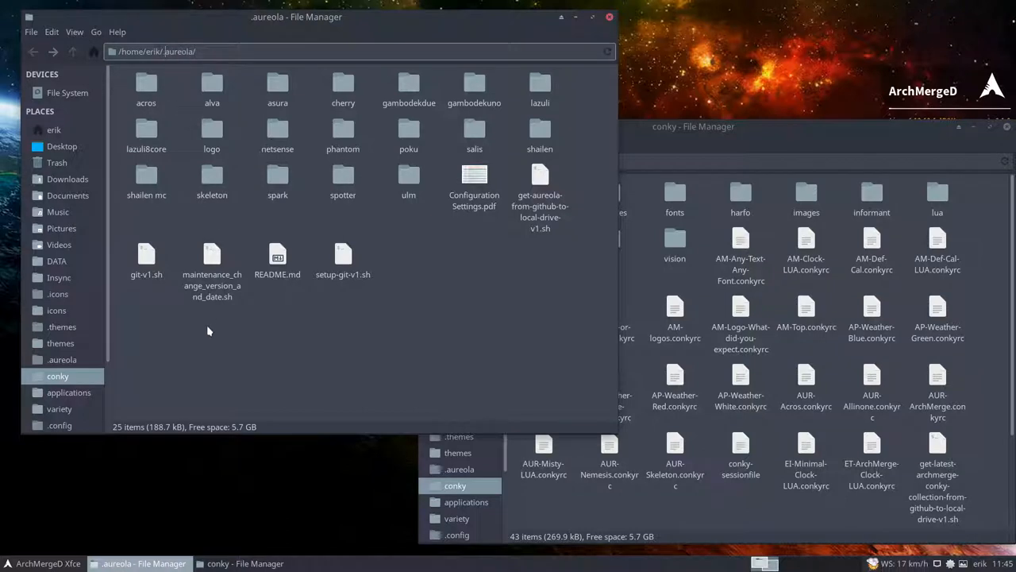
{"action": "mouse_move", "coordinate": [457, 321]}
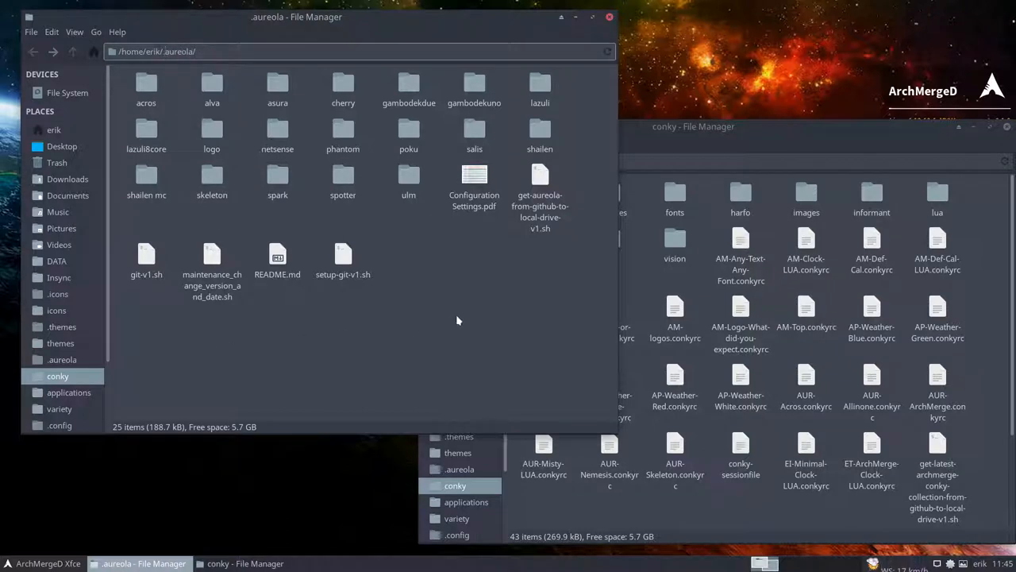
{"action": "mouse_move", "coordinate": [130, 216]}
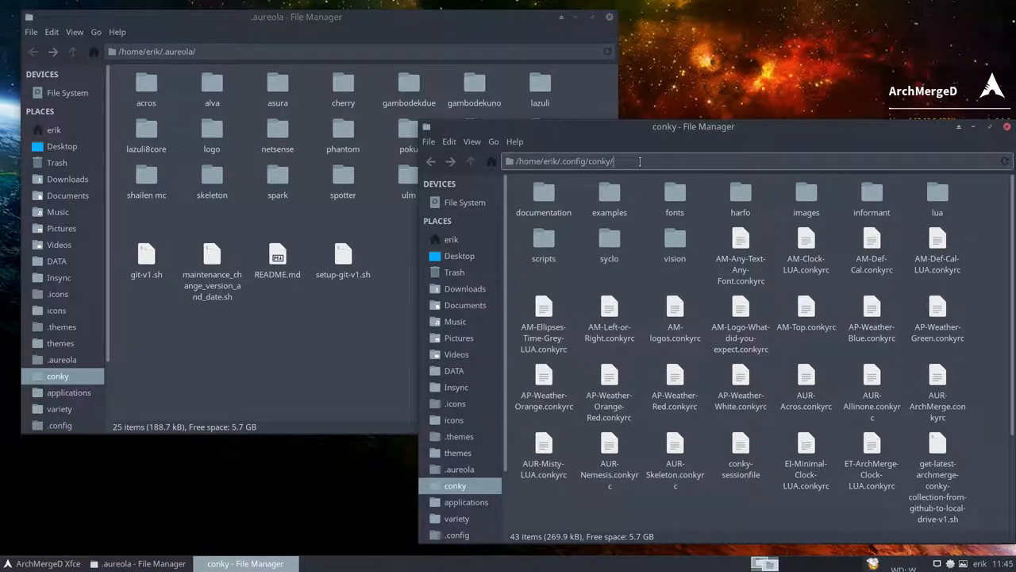
{"action": "mouse_move", "coordinate": [583, 438]}
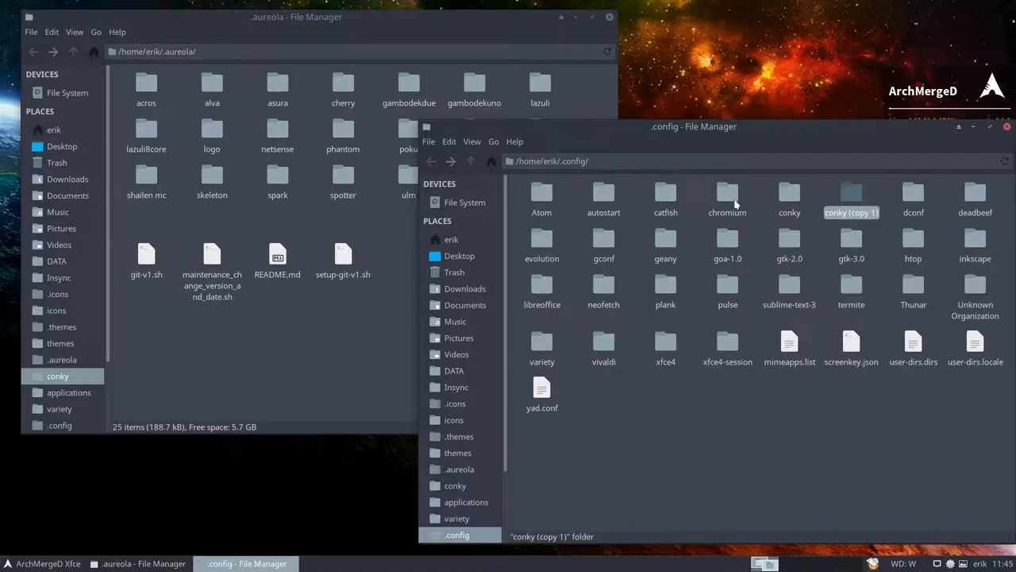
{"action": "double_click", "coordinate": [790, 198]}
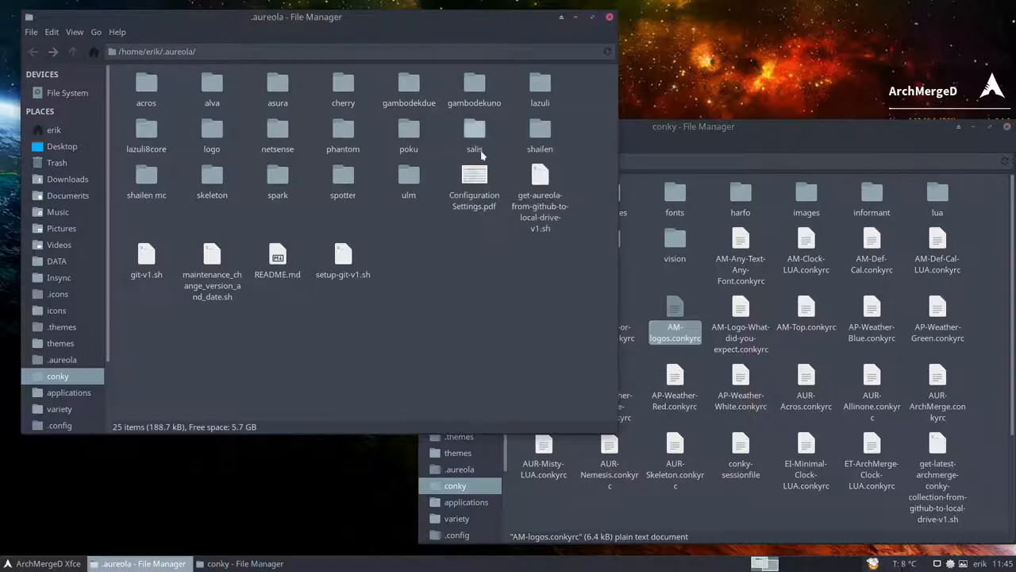
Open the gambodekdue theme folder inside .aureola and look through its contents.
{"action": "left_click", "coordinate": [473, 88]}
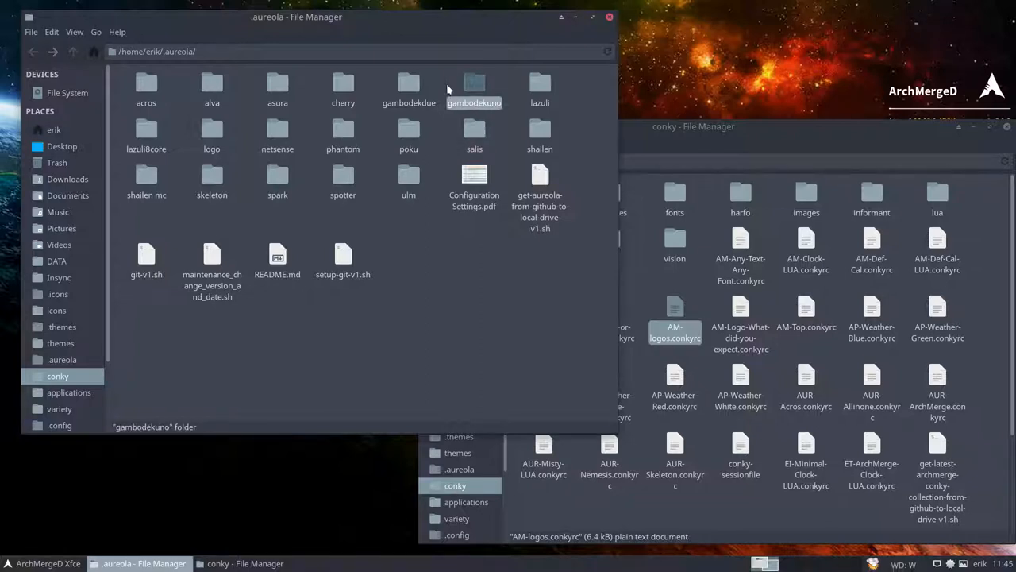
{"action": "left_click", "coordinate": [410, 87]}
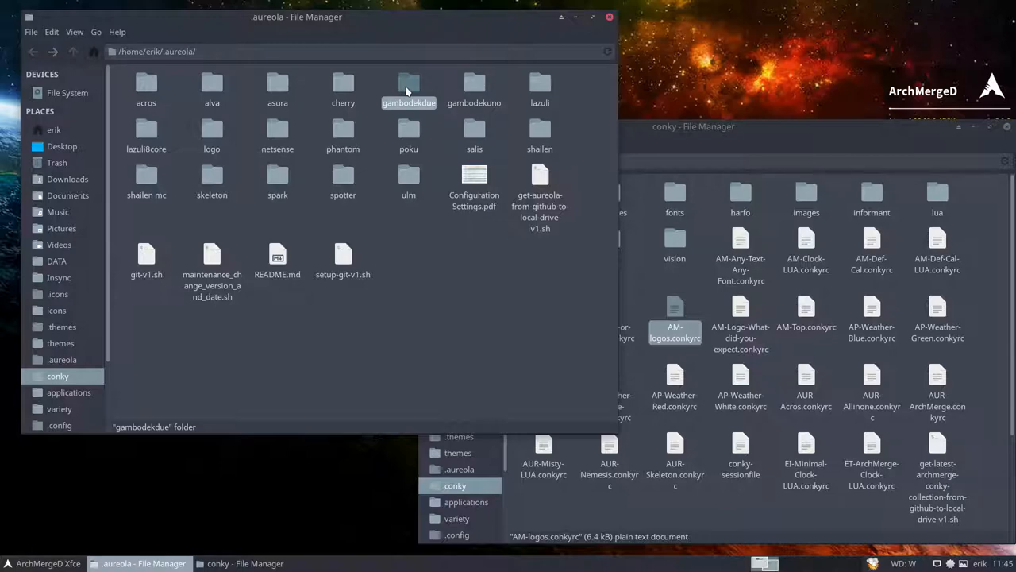
{"action": "double_click", "coordinate": [408, 82]}
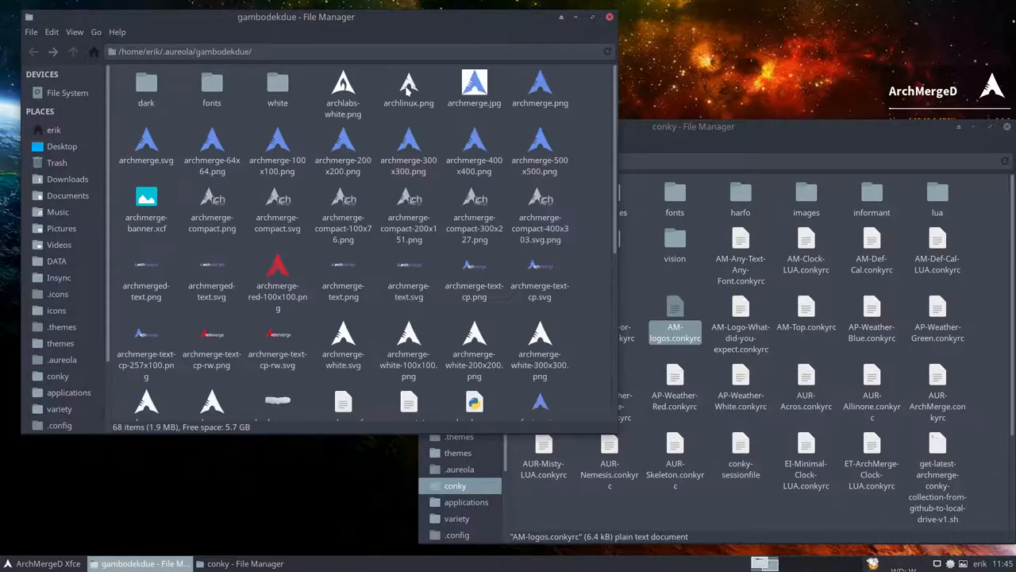
{"action": "scroll", "scroll_direction": "down", "scroll_amount": 3}
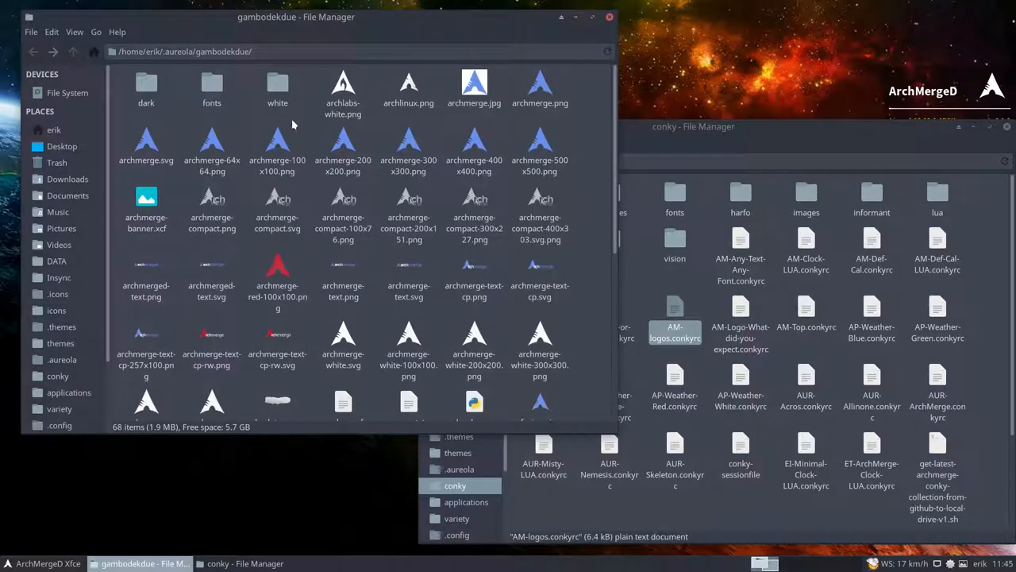
Open a terminal inside the gambodekdue folder to run its install script.
{"action": "right_click", "coordinate": [292, 123]}
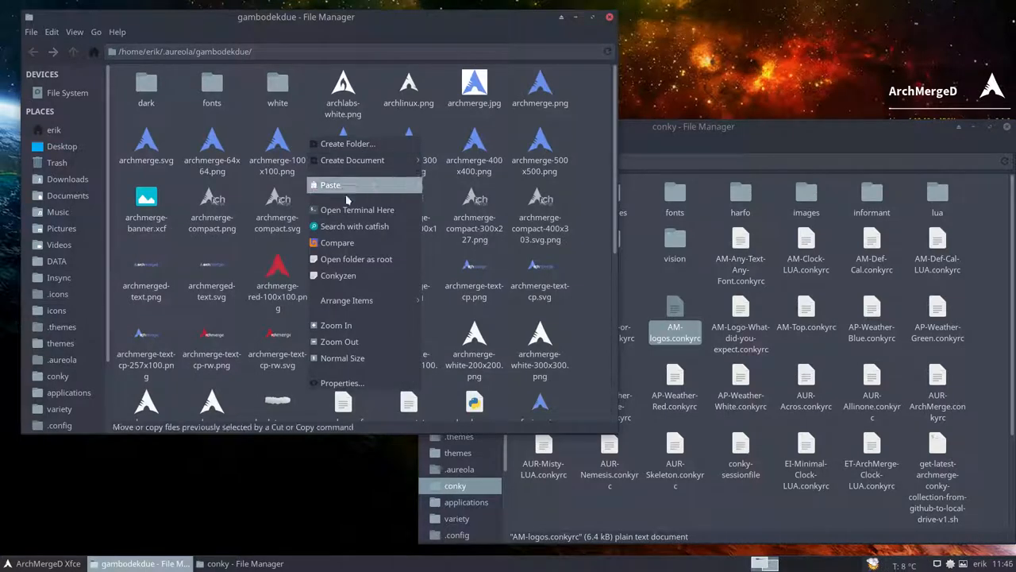
{"action": "left_click", "coordinate": [359, 209]}
{"action": "type", "text": "./install-conky.sh"}
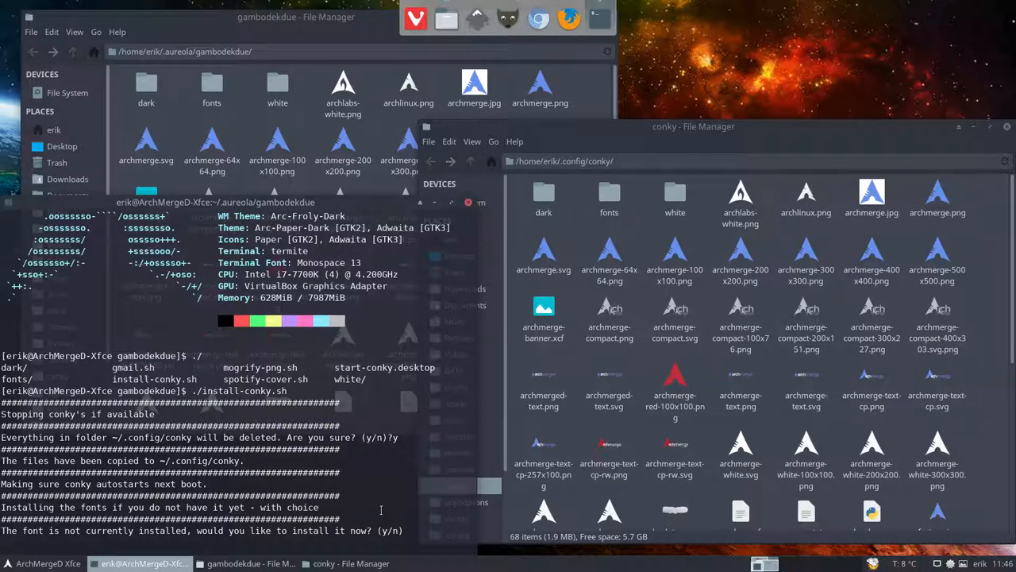
{"action": "mouse_move", "coordinate": [420, 520]}
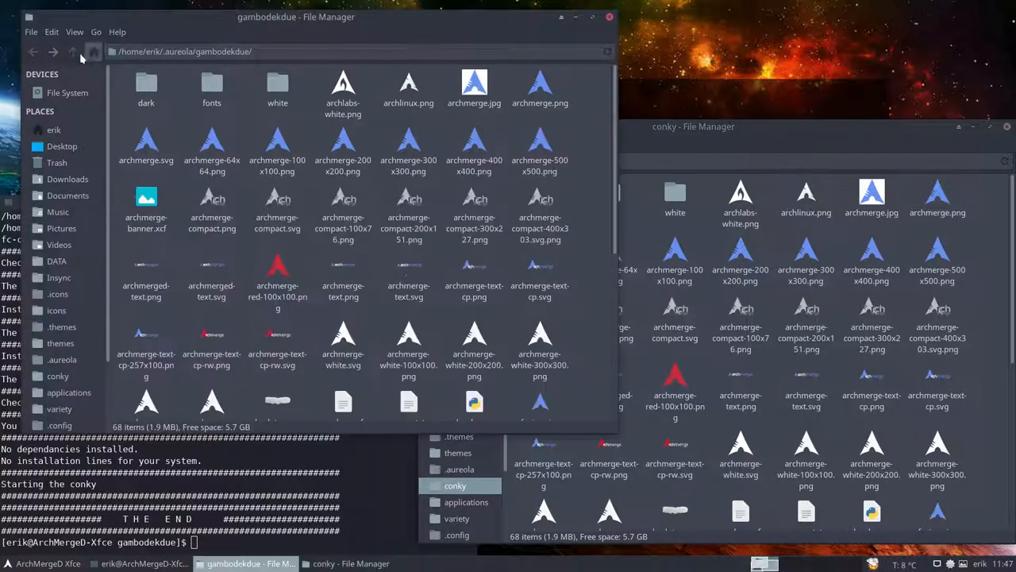
Go back to .aureola, open the lazuli8core folder with its preview, and open a terminal there.
{"action": "left_click", "coordinate": [71, 51]}
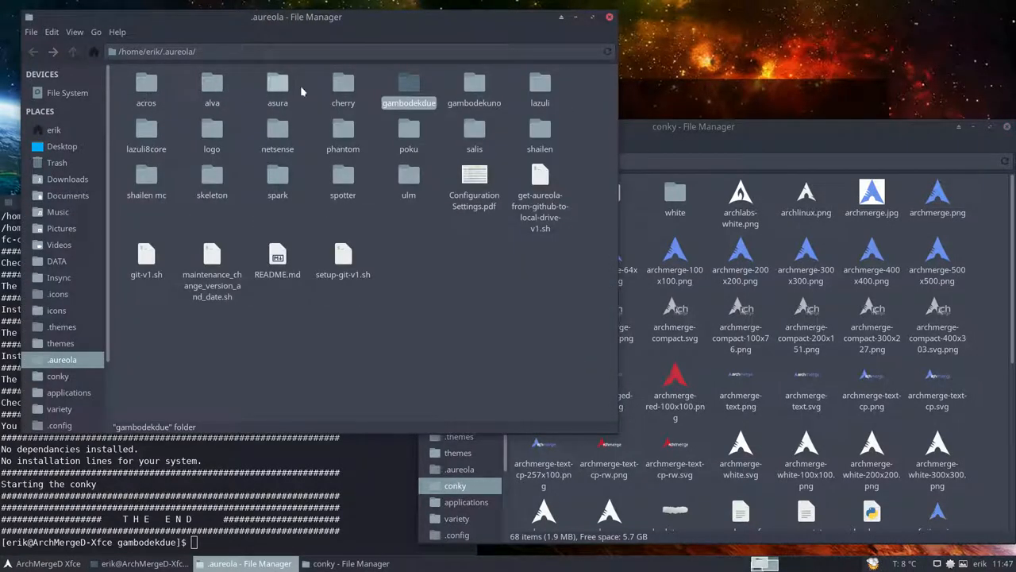
{"action": "mouse_move", "coordinate": [470, 82]}
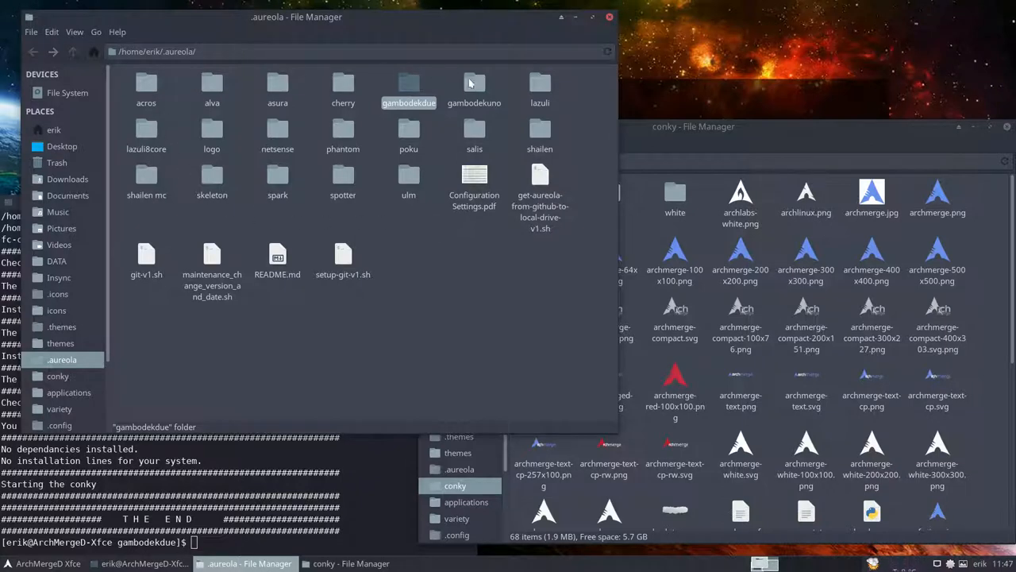
{"action": "left_click", "coordinate": [146, 131]}
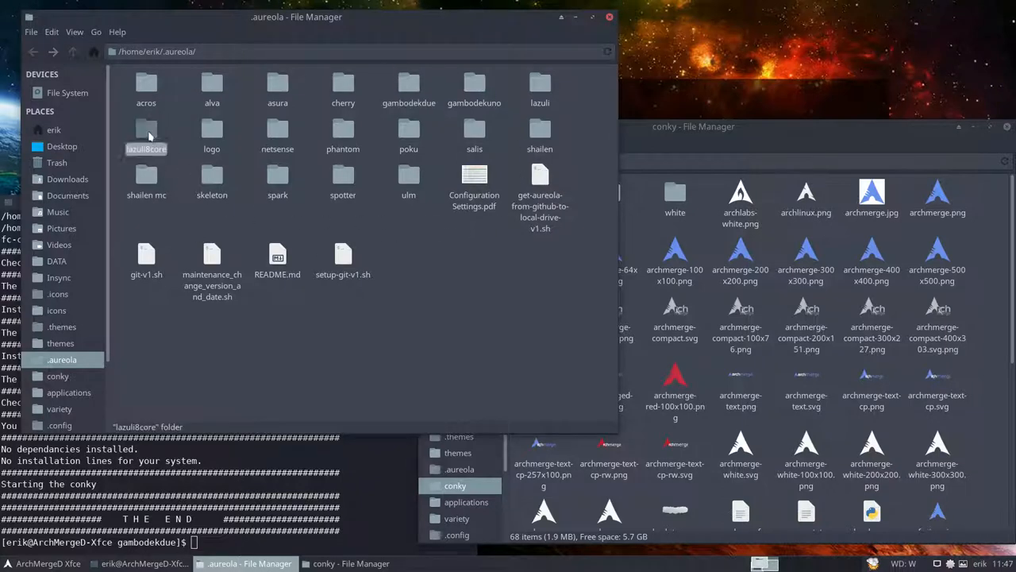
{"action": "double_click", "coordinate": [147, 130]}
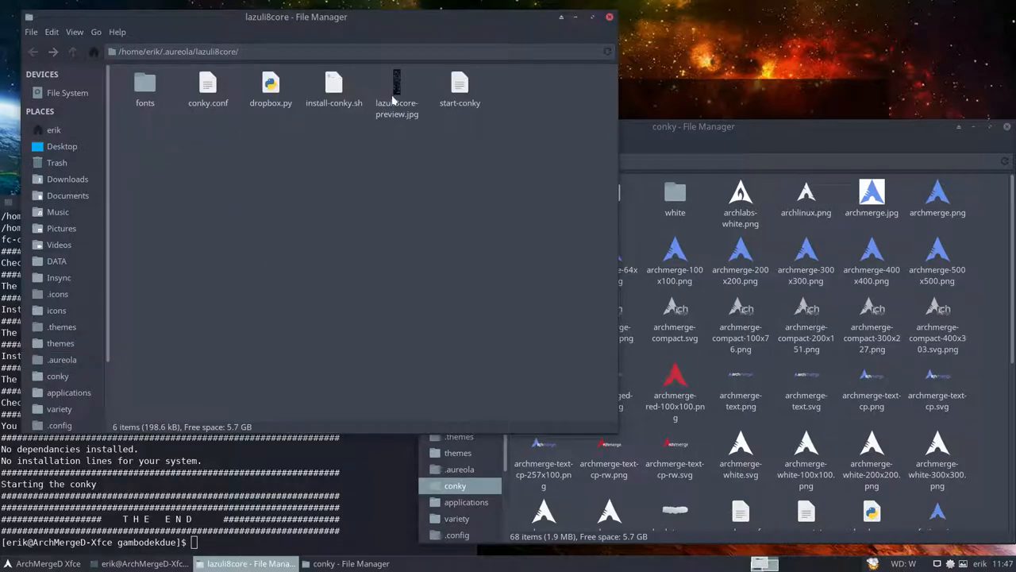
{"action": "double_click", "coordinate": [396, 86]}
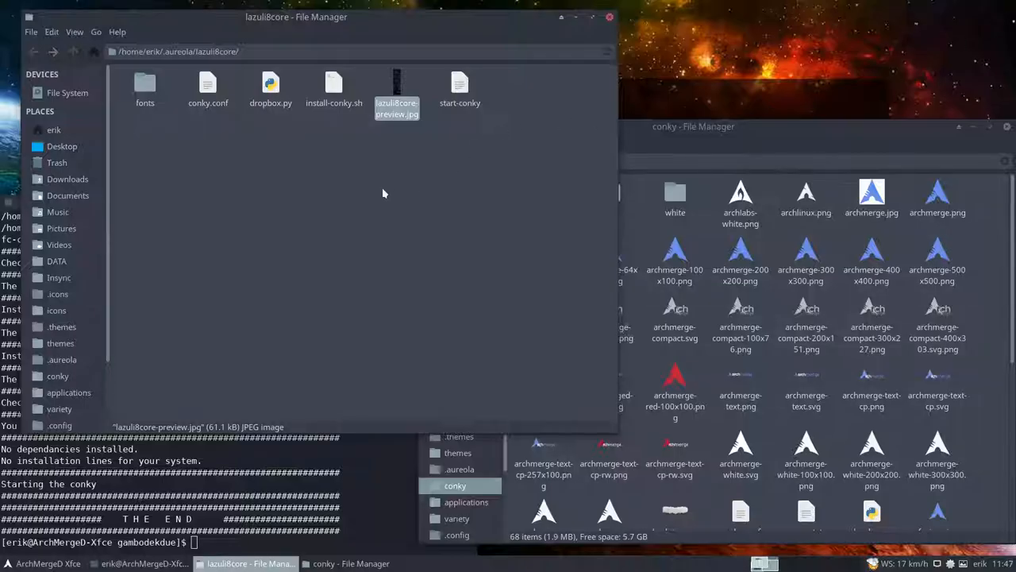
{"action": "right_click", "coordinate": [384, 193]}
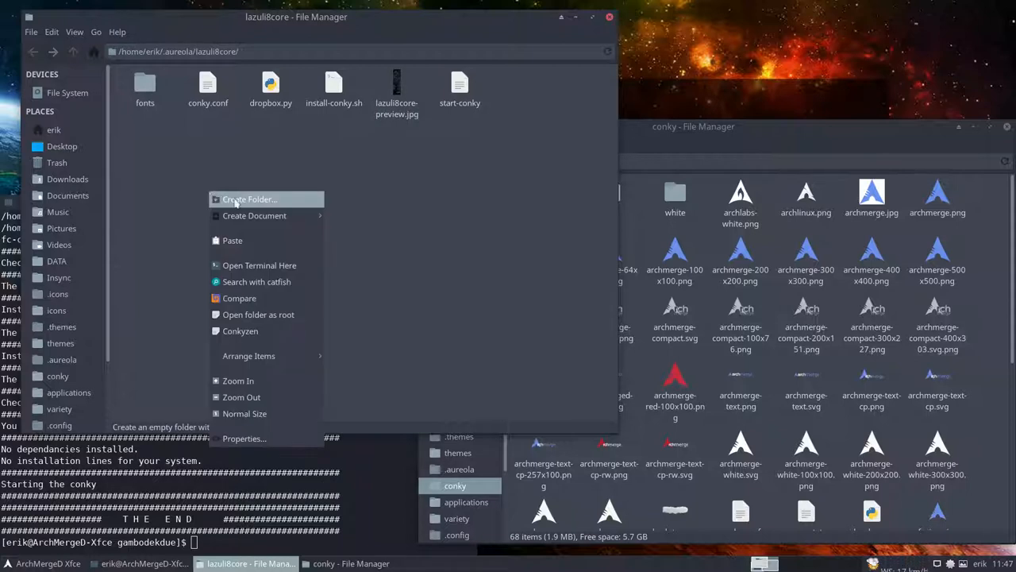
{"action": "left_click", "coordinate": [259, 265]}
{"action": "type", "text": "./install-conky.sh"}
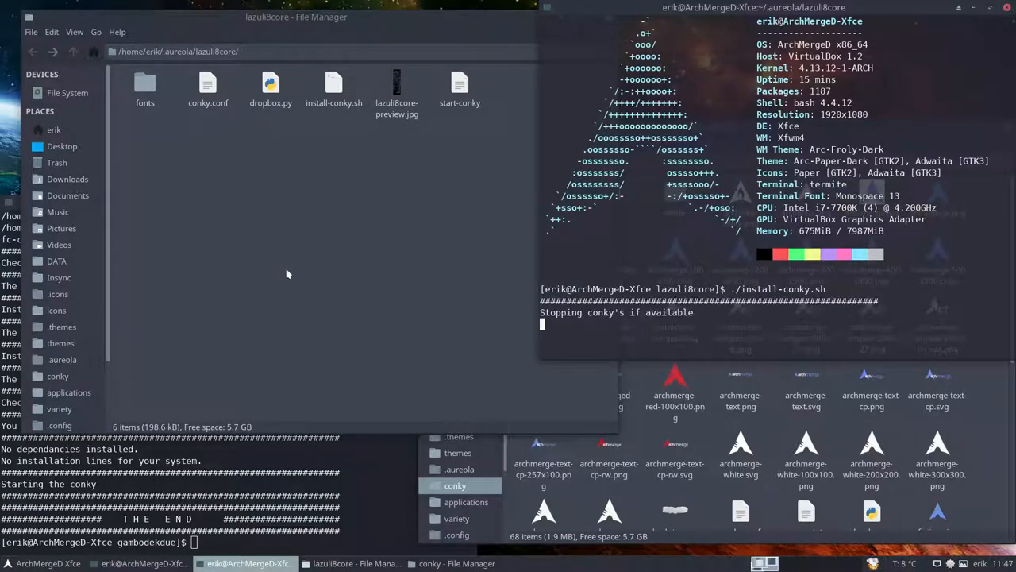
Answer y to the installer's delete-conky-folder and install-font prompts.
{"action": "type", "text": "y"}
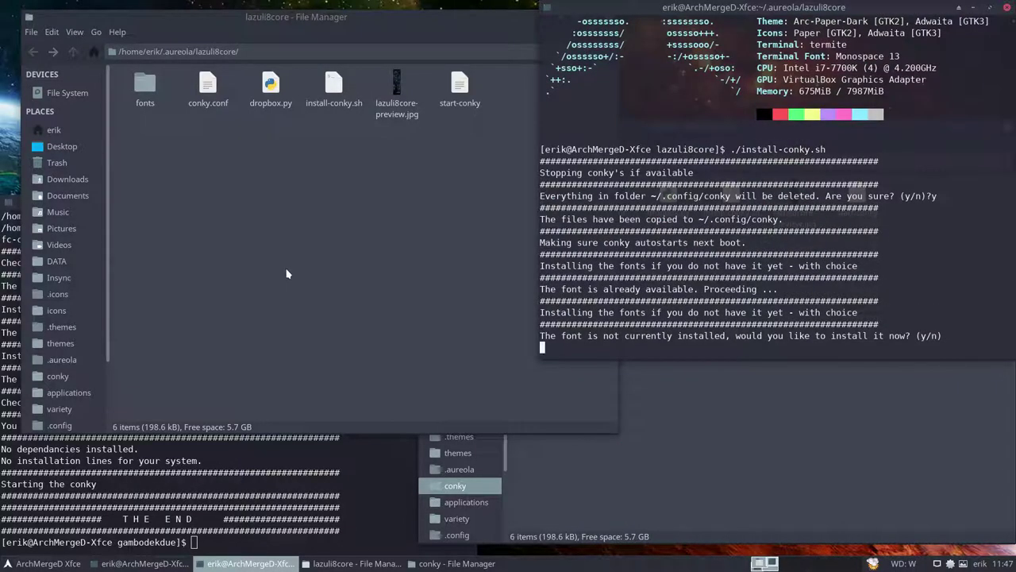
{"action": "type", "text": "y"}
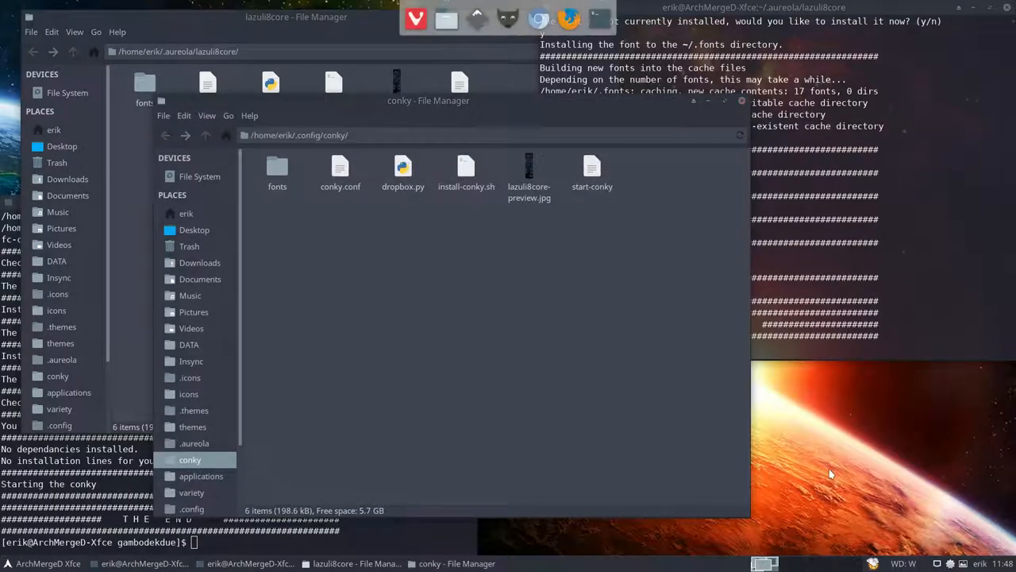
{"action": "mouse_move", "coordinate": [547, 292]}
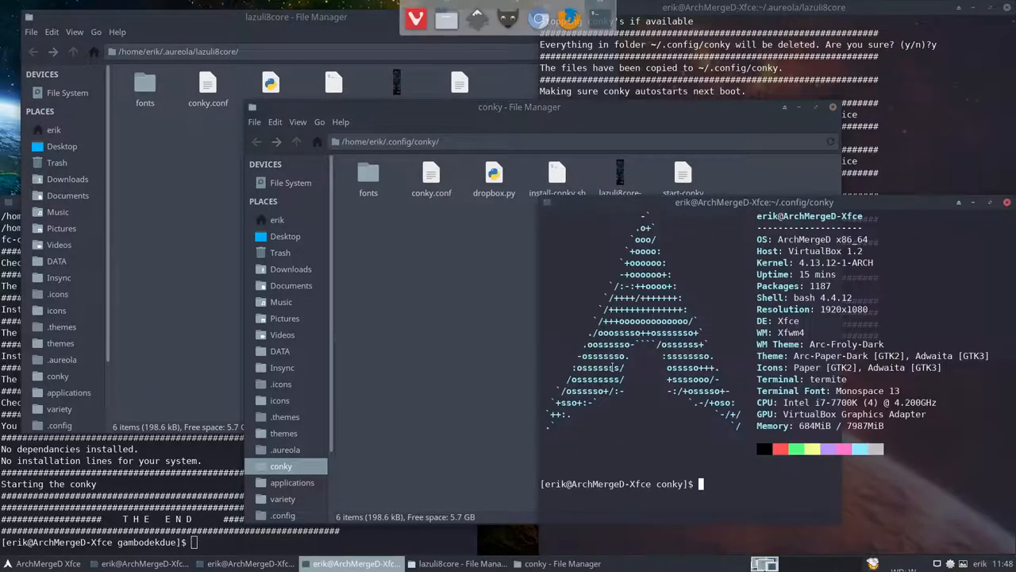
Run conky, then reinstall lm_sensors with sudo pacman -S after its sensor errors.
{"action": "type", "text": "conky"}
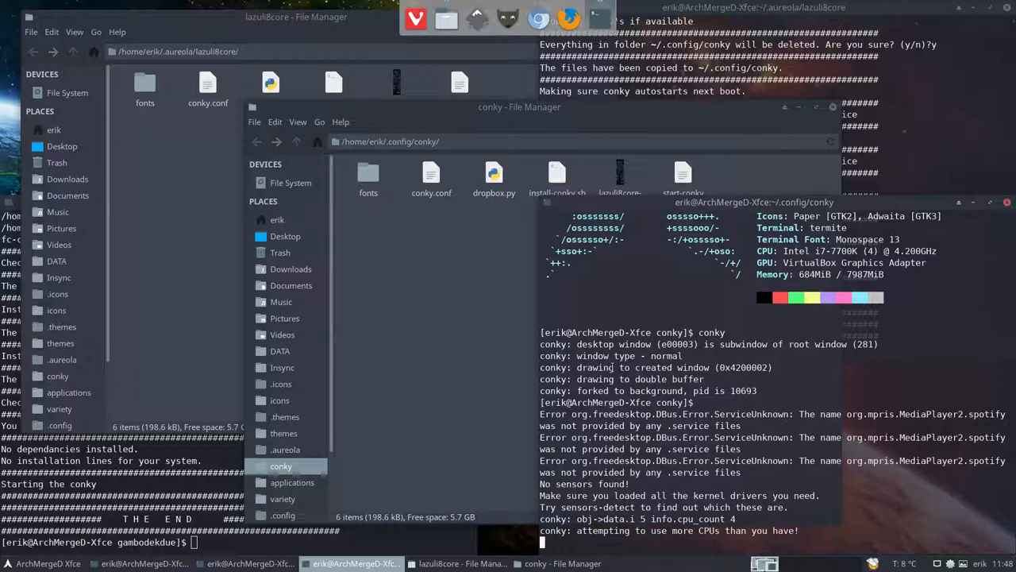
{"action": "mouse_move", "coordinate": [563, 506]}
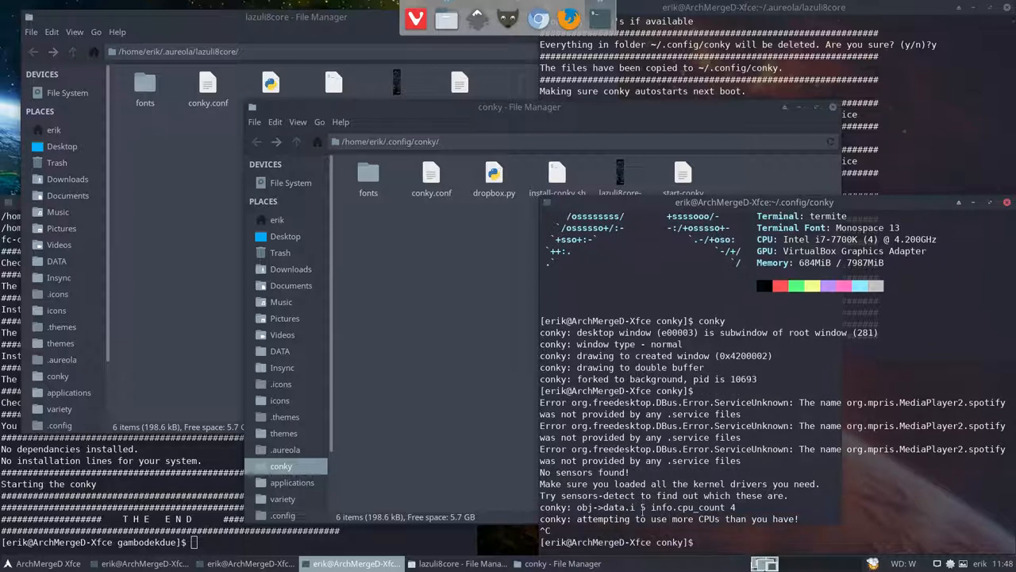
{"action": "type", "text": "sudo l"}
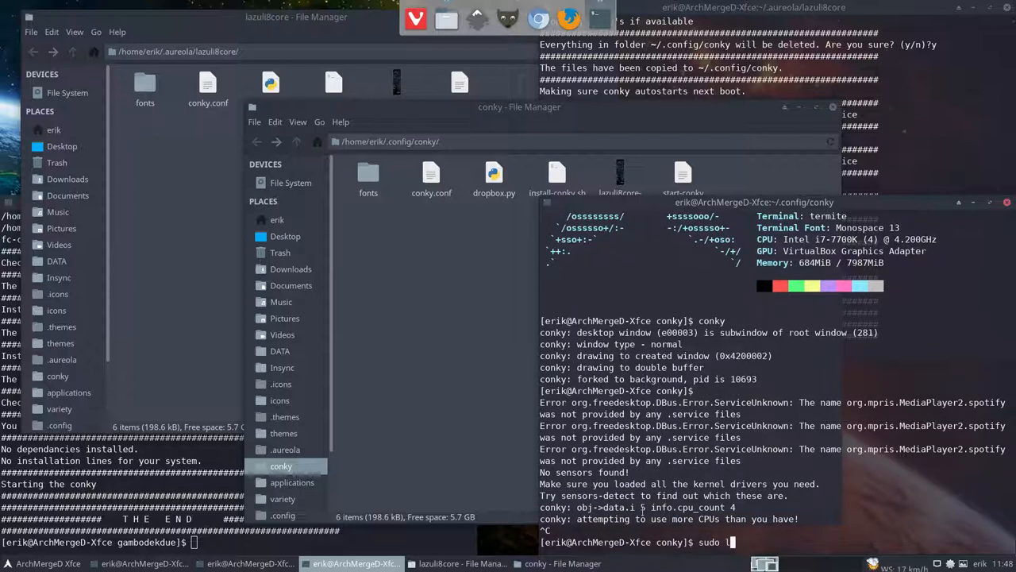
{"action": "type", "text": "p"}
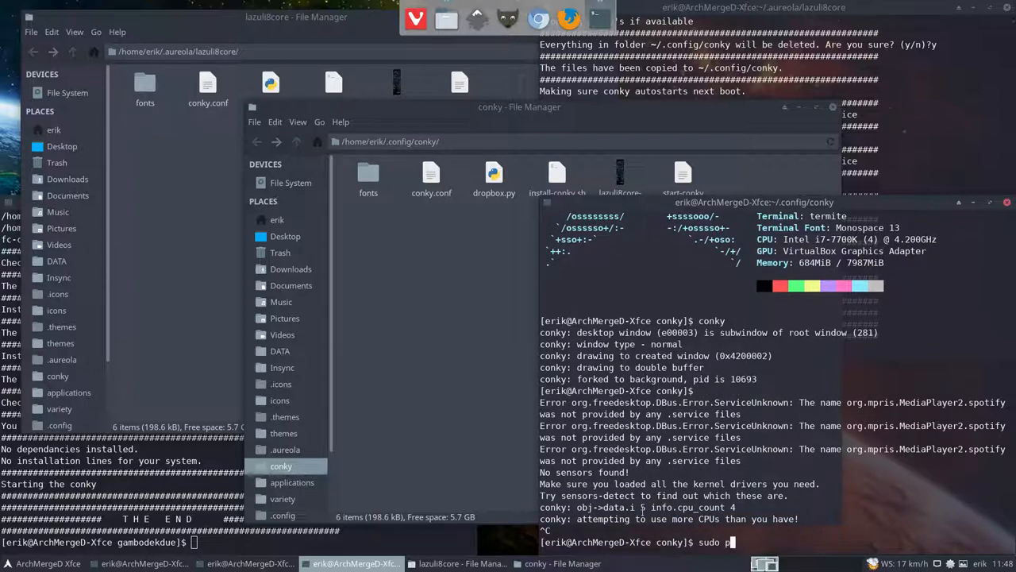
{"action": "type", "text": "acman -S lm_sensor"}
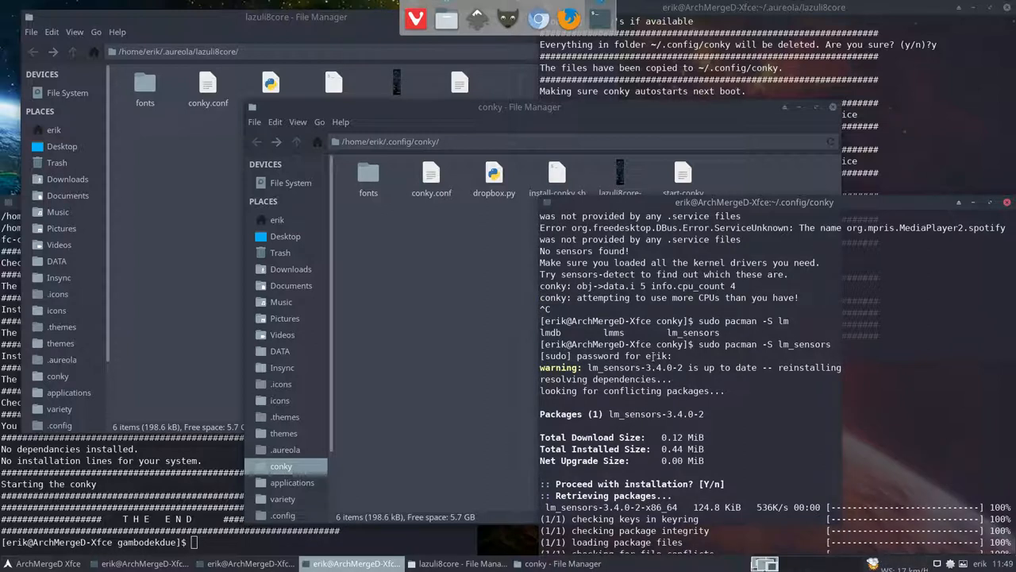
{"action": "type", "text": "sensors-detect"}
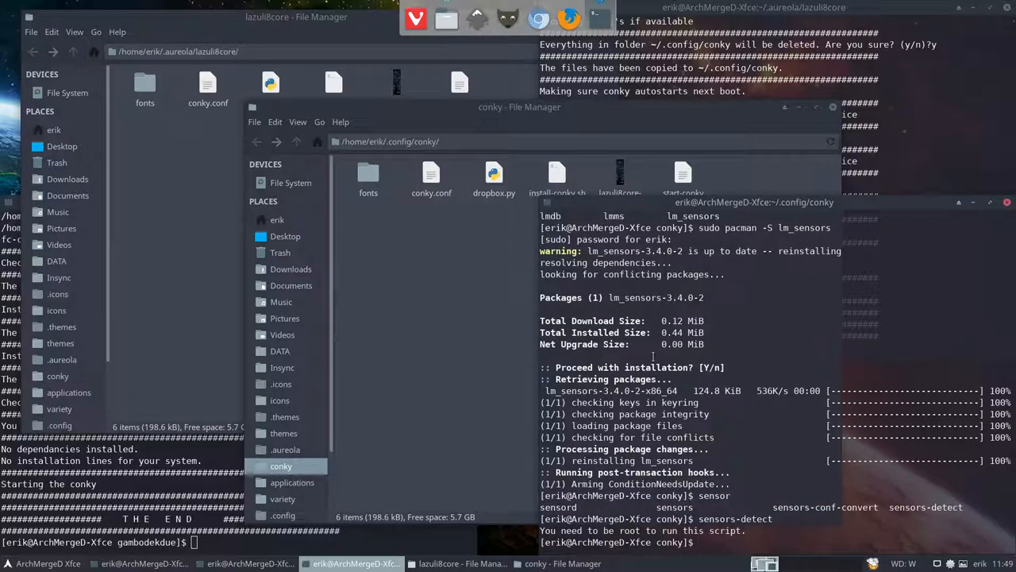
Run sudo sensors-detect, answering y to its prompts.
{"action": "type", "text": "sudo s"}
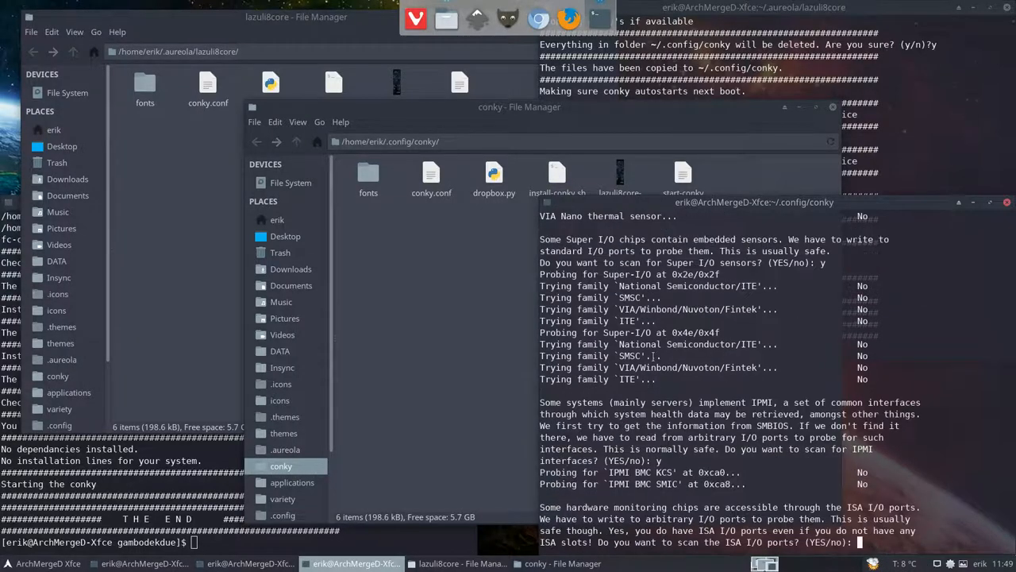
{"action": "type", "text": "y"}
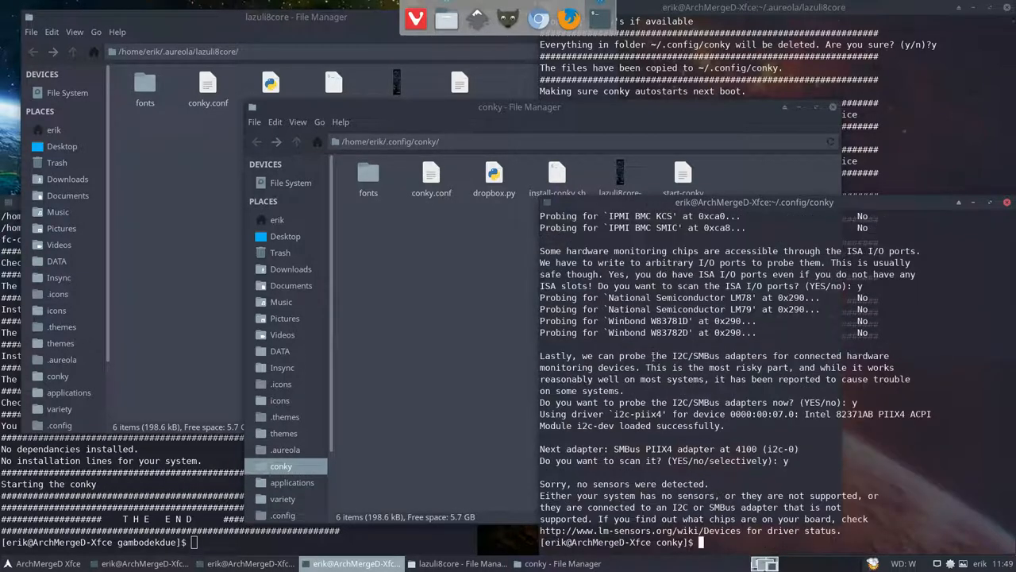
{"action": "type", "text": "sensors-detect"}
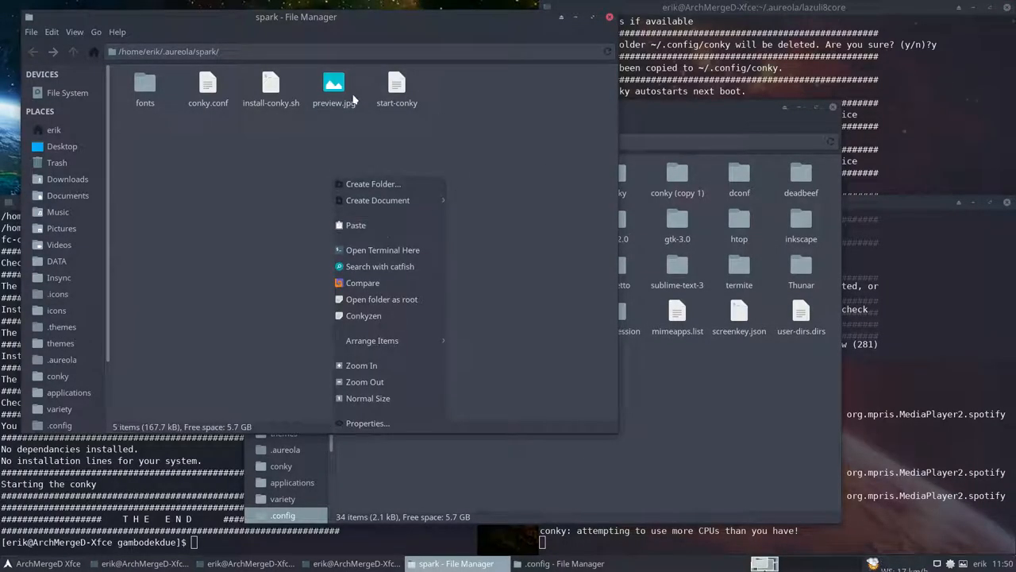
Launch a terminal inside the spark conky folder via Open Terminal Here.
{"action": "double_click", "coordinate": [332, 82]}
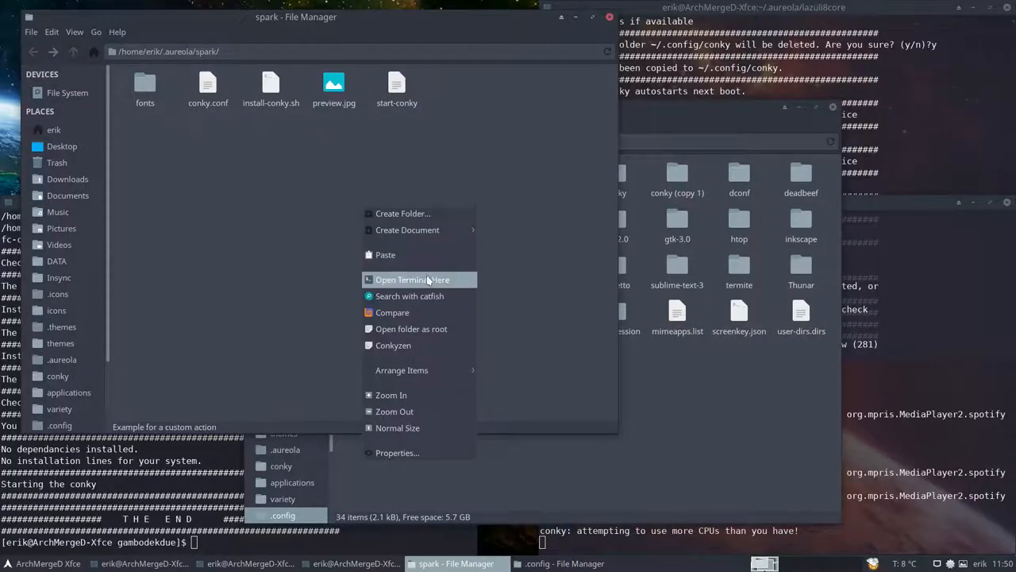
{"action": "left_click", "coordinate": [413, 280]}
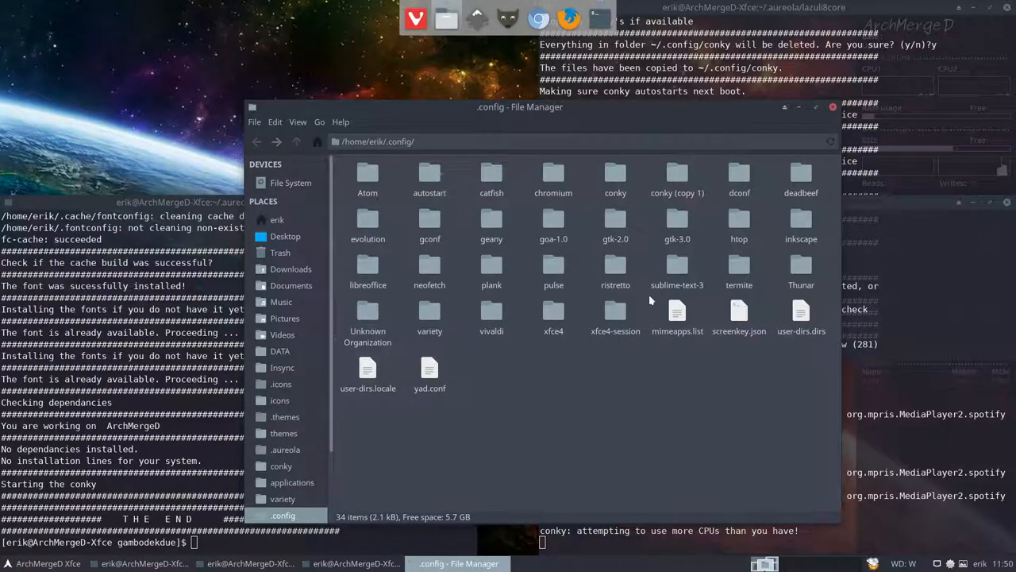
Review the saved conky configs in the conky (copy 1) backup folder by selecting all, scrolling, then deselecting.
{"action": "double_click", "coordinate": [677, 171]}
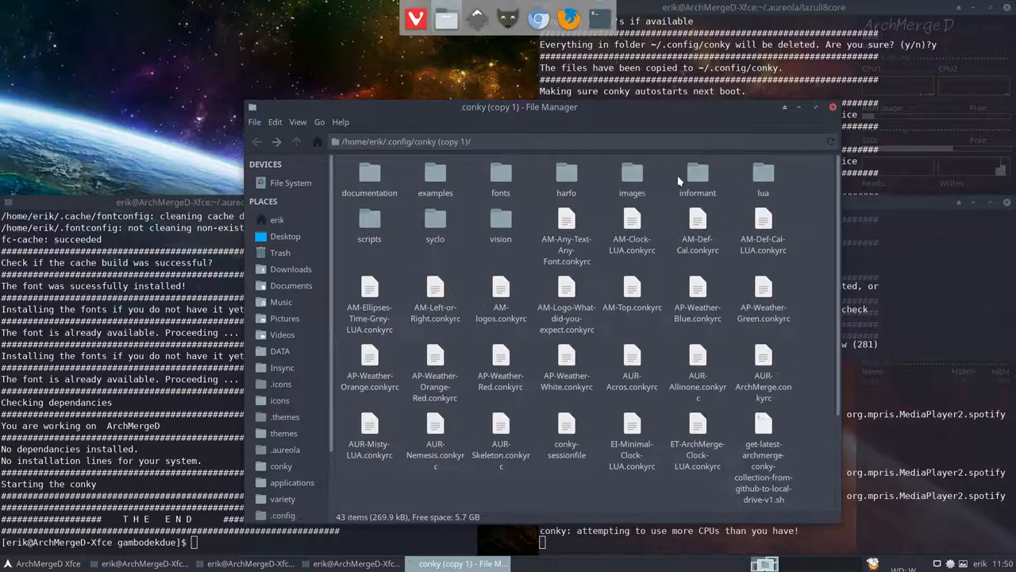
{"action": "key", "text": "ctrl+a"}
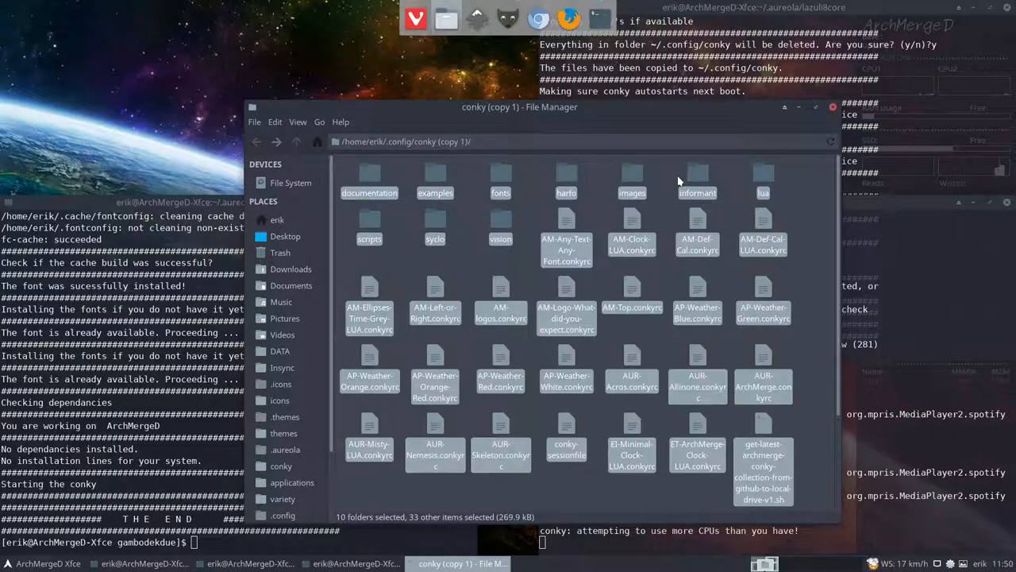
{"action": "mouse_move", "coordinate": [311, 151]}
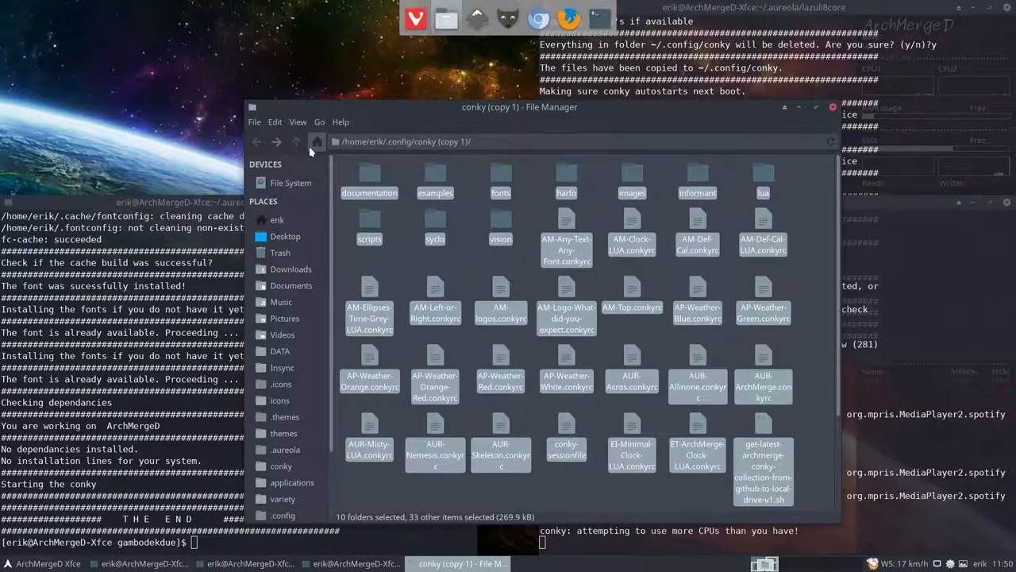
{"action": "scroll", "scroll_direction": "down", "scroll_amount": 3}
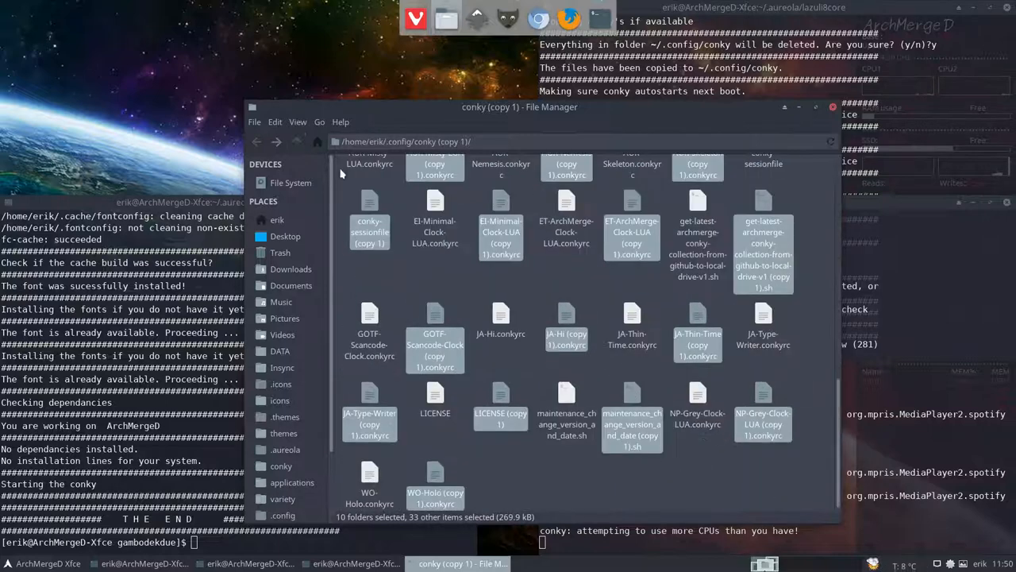
{"action": "mouse_move", "coordinate": [501, 203]}
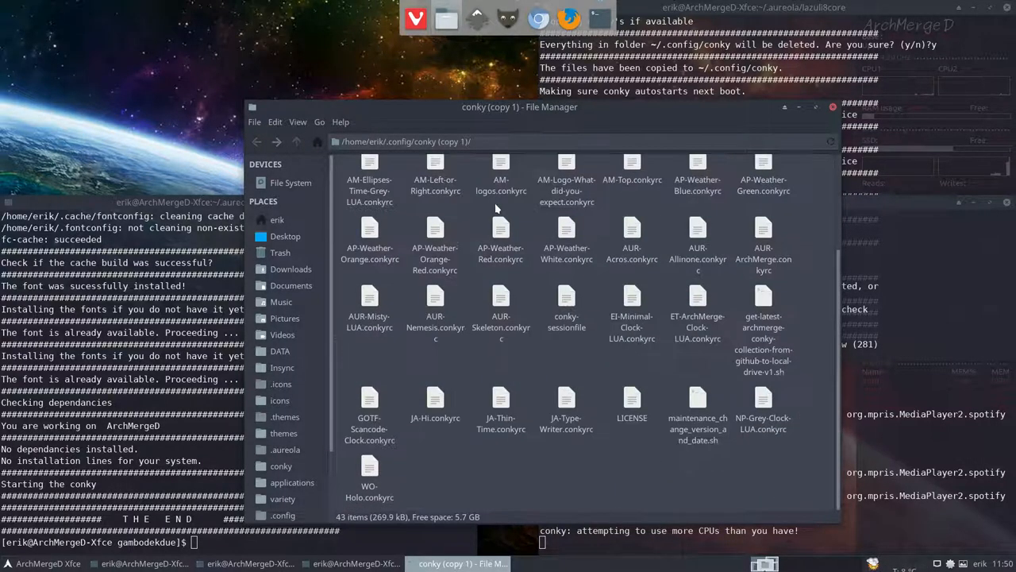
{"action": "key", "text": "ctrl+a"}
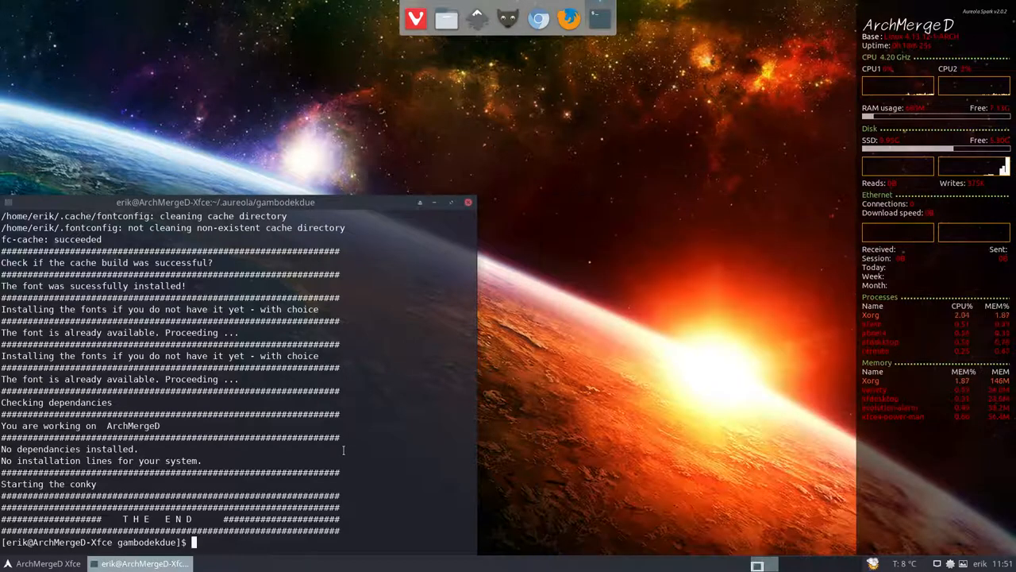
Run killall conky in the terminal and start the original ArchMergeD conky from the desktop.
{"action": "type", "text": "killall o"}
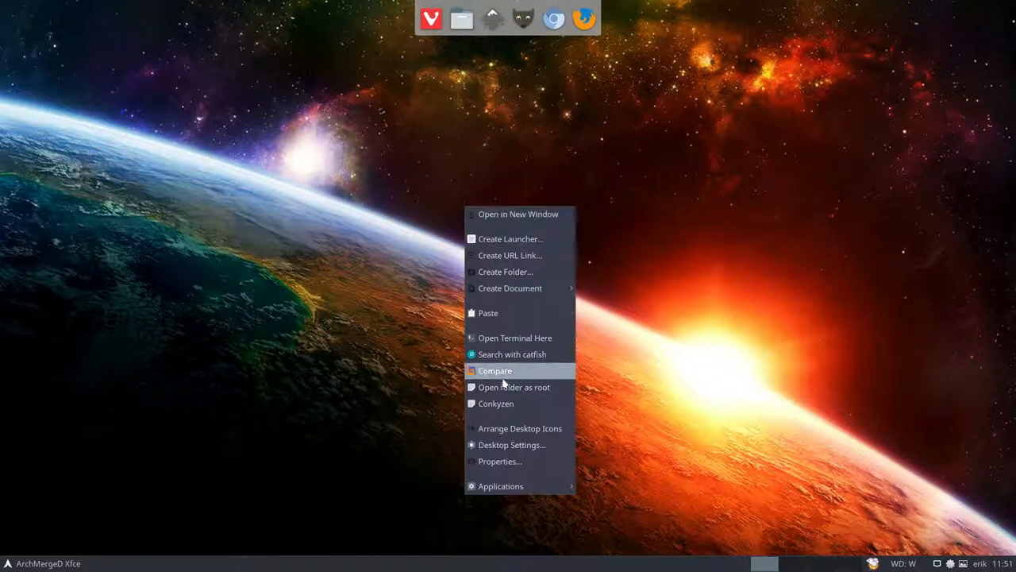
{"action": "left_click", "coordinate": [496, 403]}
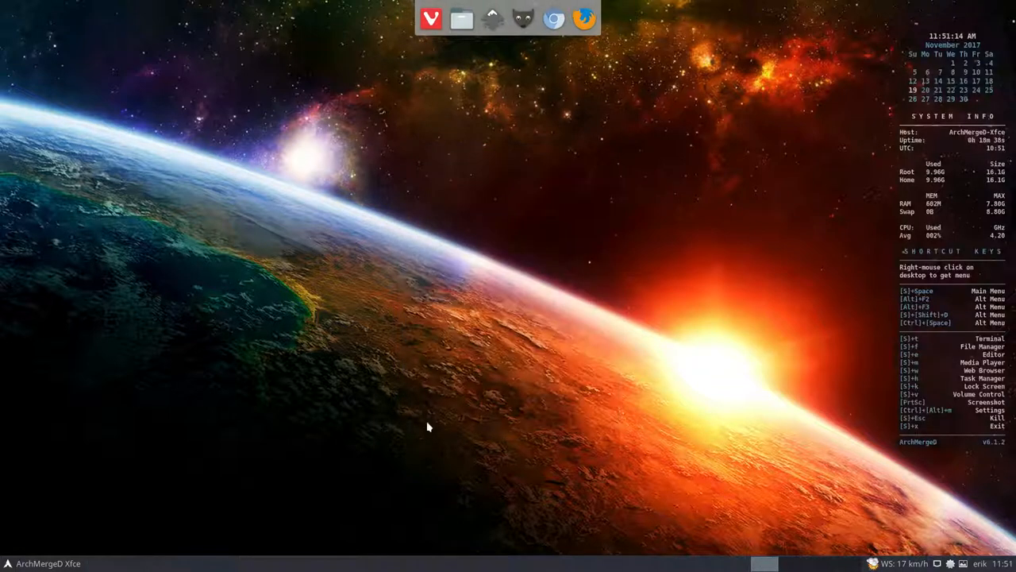
{"action": "mouse_move", "coordinate": [463, 324]}
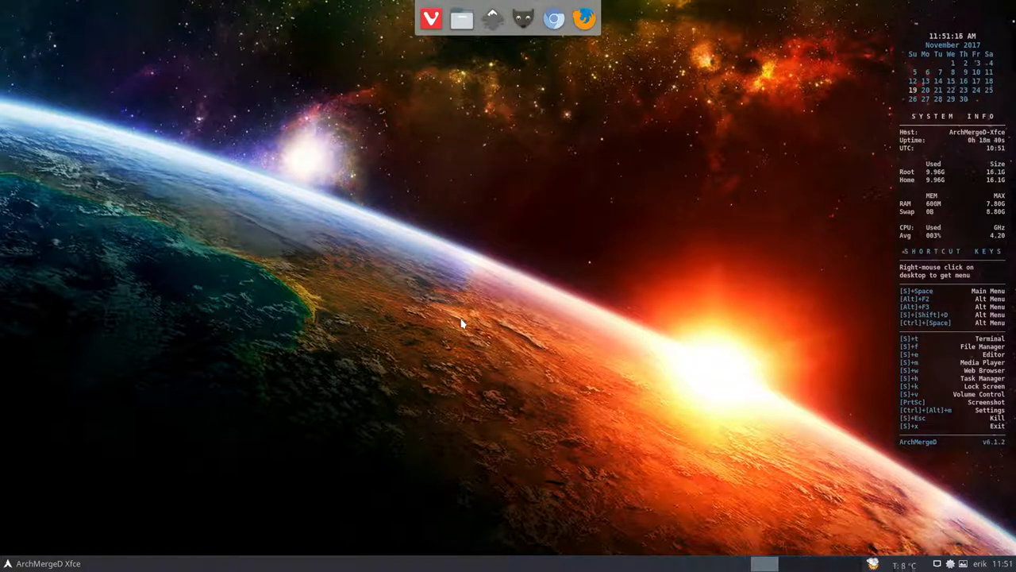